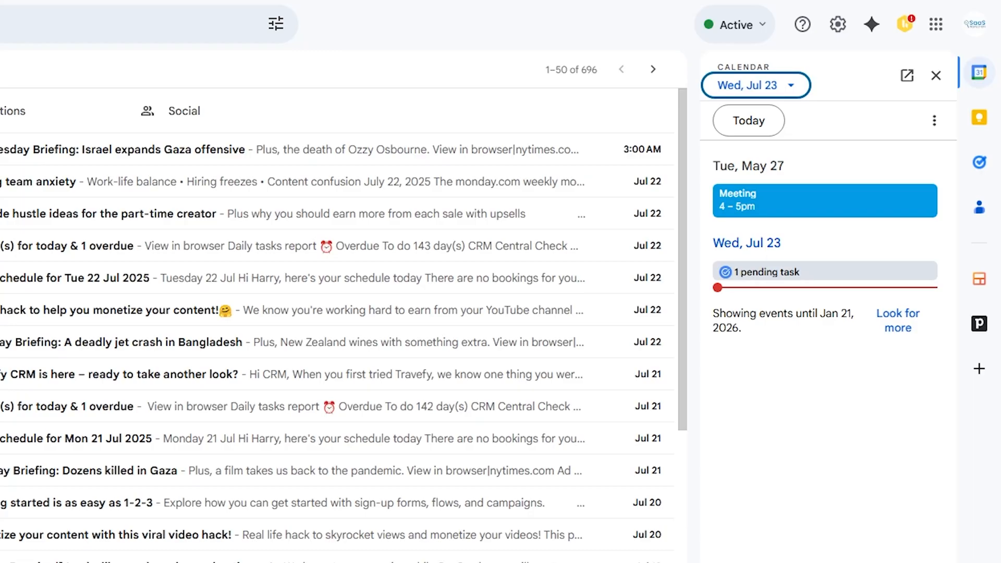
- View Gmail's Keep notes and starred Tasks side panels, then close the side panel
left_click(980, 119)
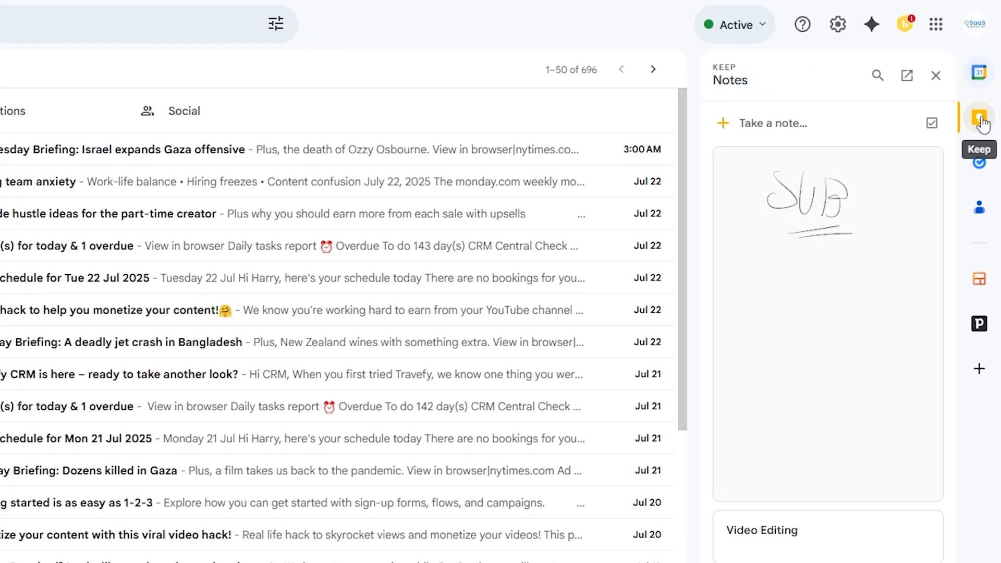
left_click(979, 162)
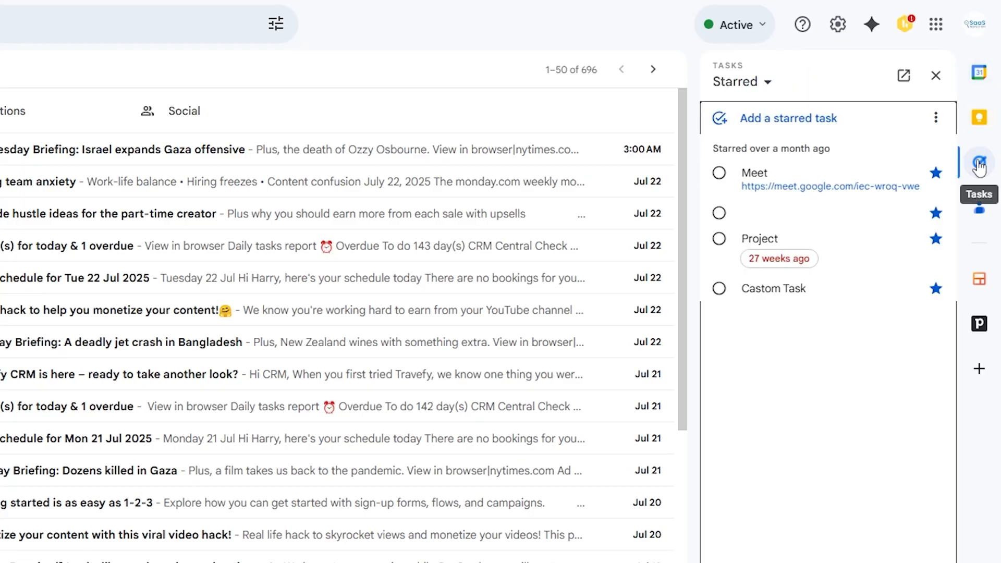
left_click(935, 76)
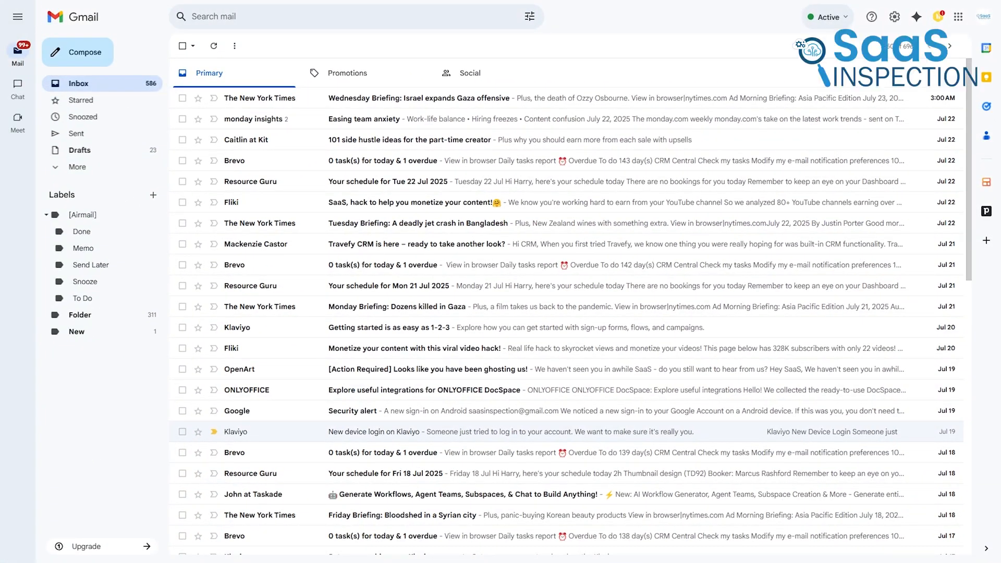
scroll("down", 3)
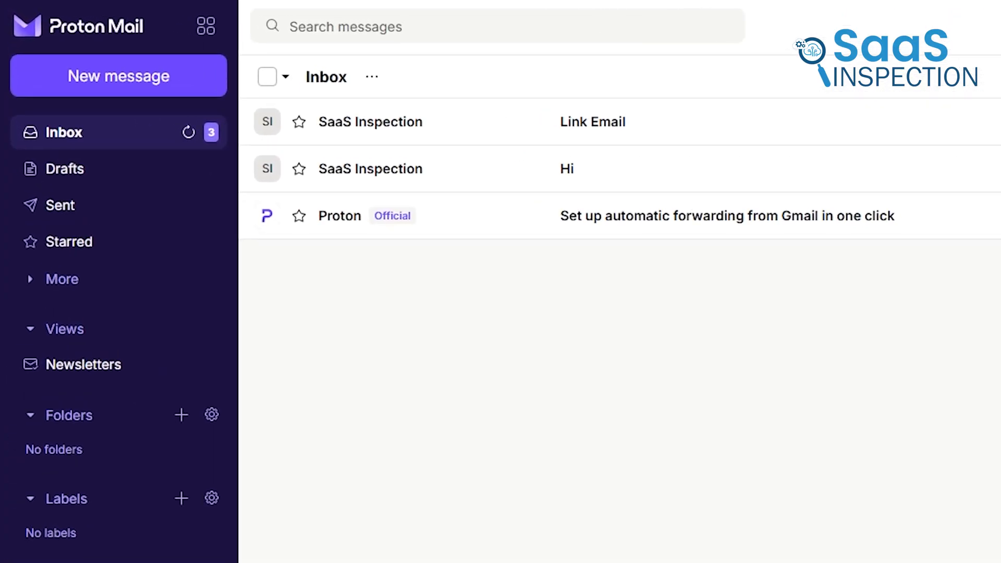
- View Proton Mail's Calendar, Security center and VPN panels, close the panel, and show Sent
scroll("down", 3)
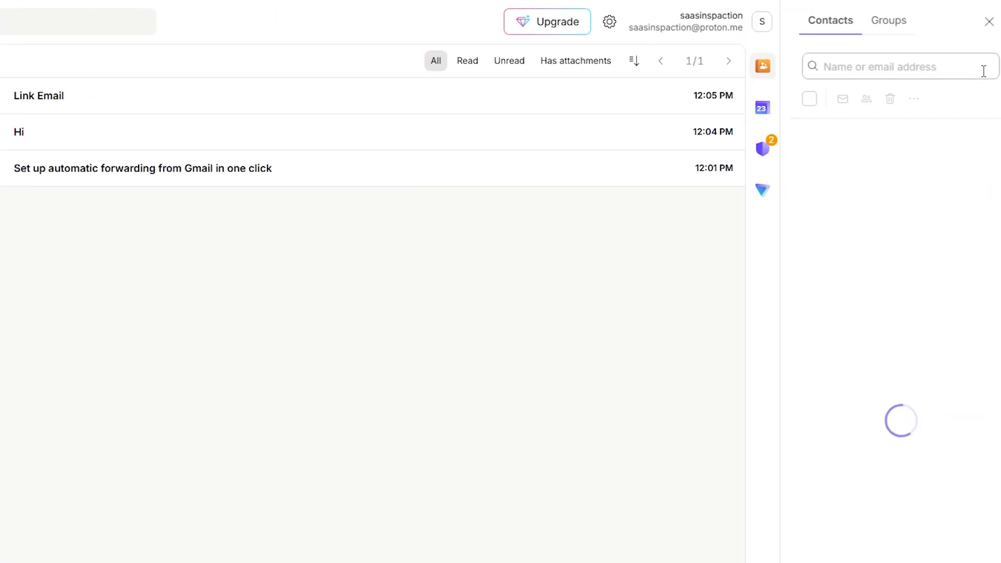
left_click(762, 108)
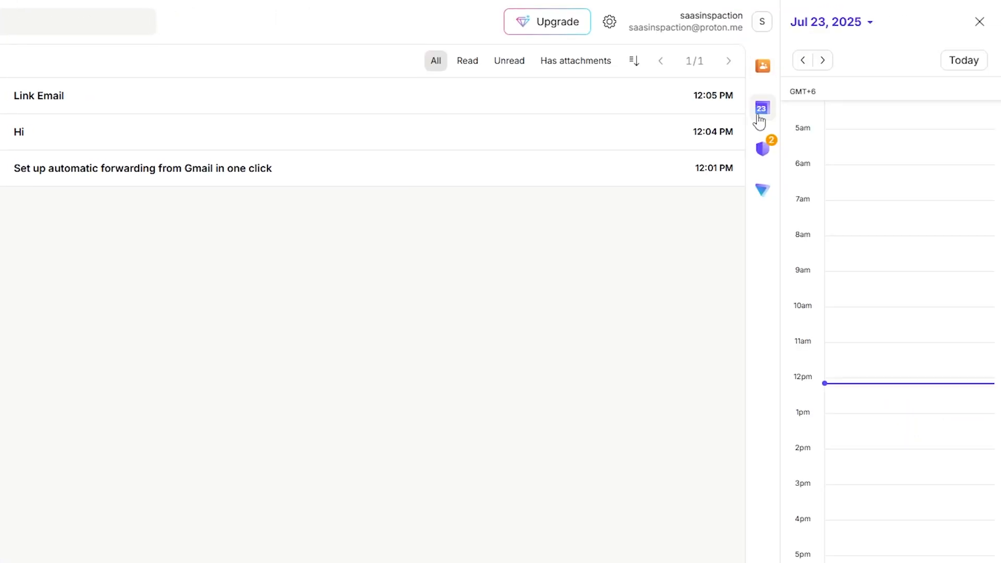
left_click(762, 149)
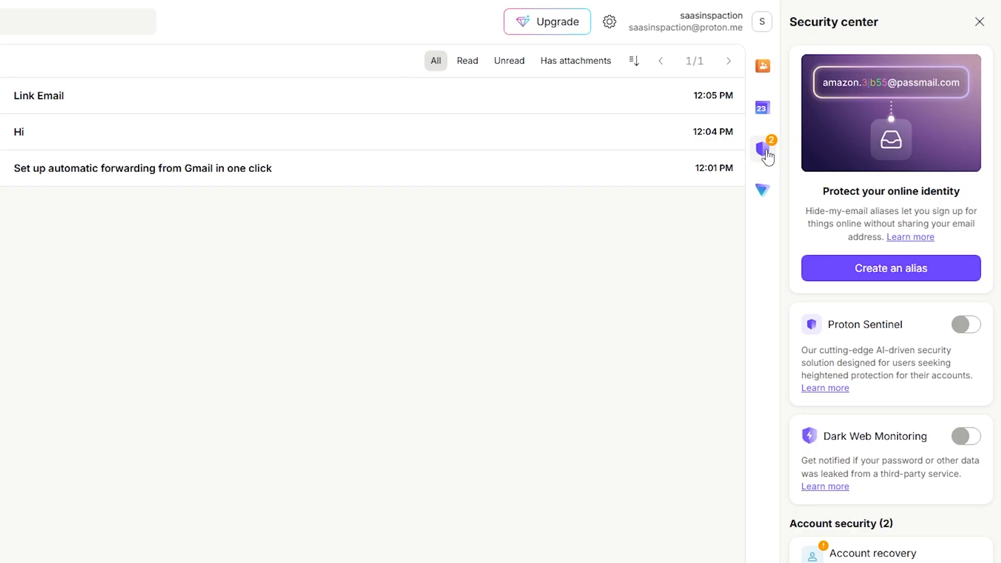
left_click(762, 190)
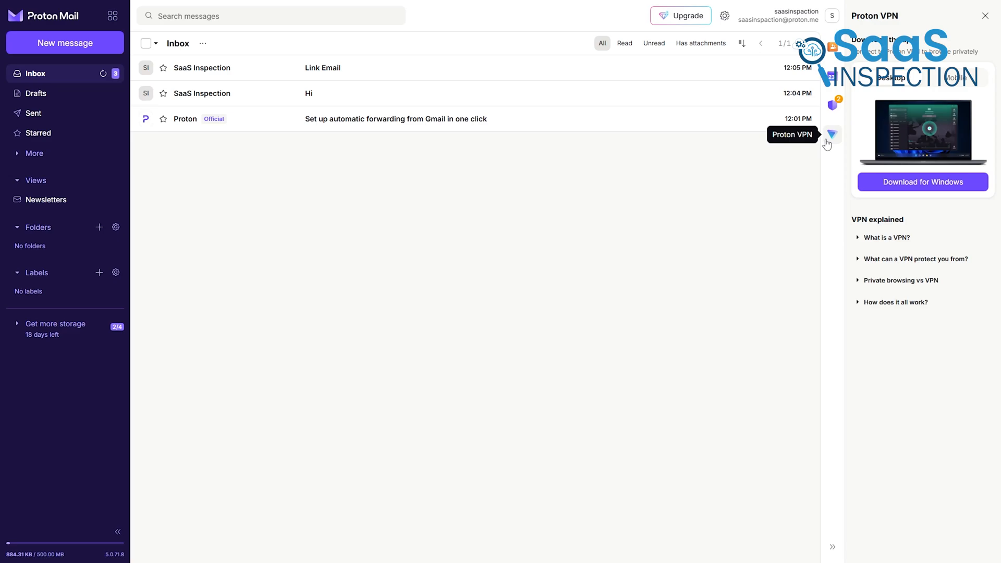
left_click(983, 15)
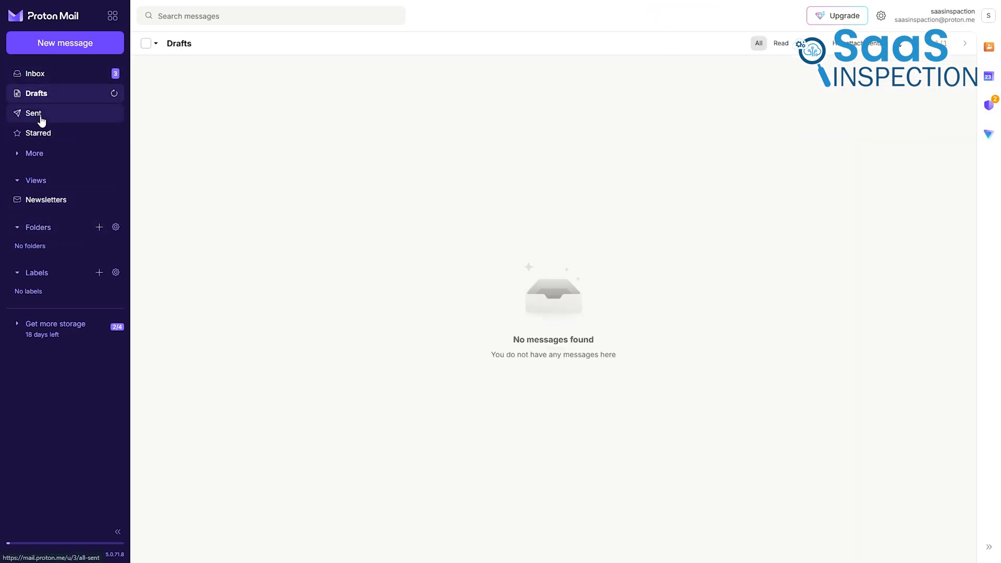
left_click(65, 43)
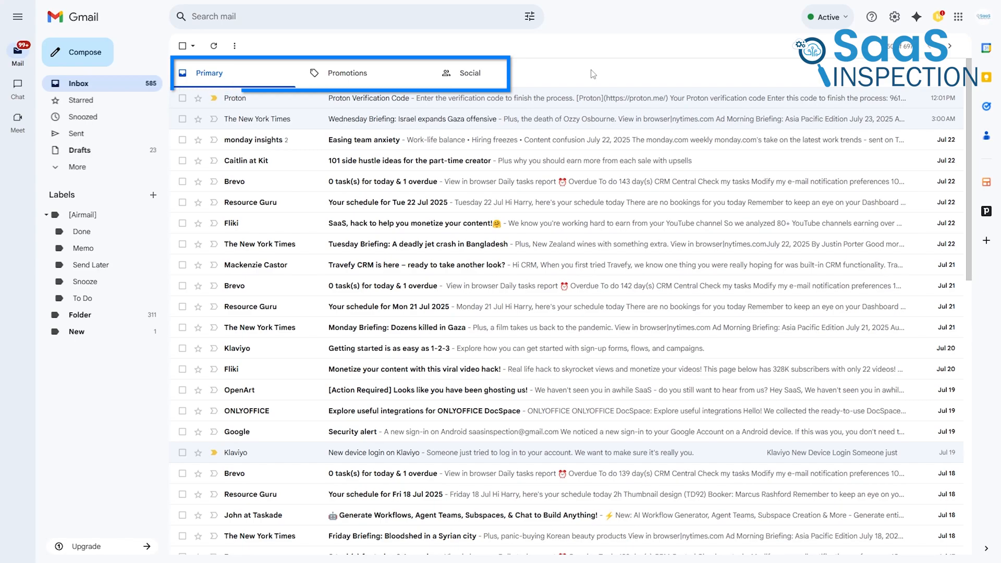
left_click(347, 73)
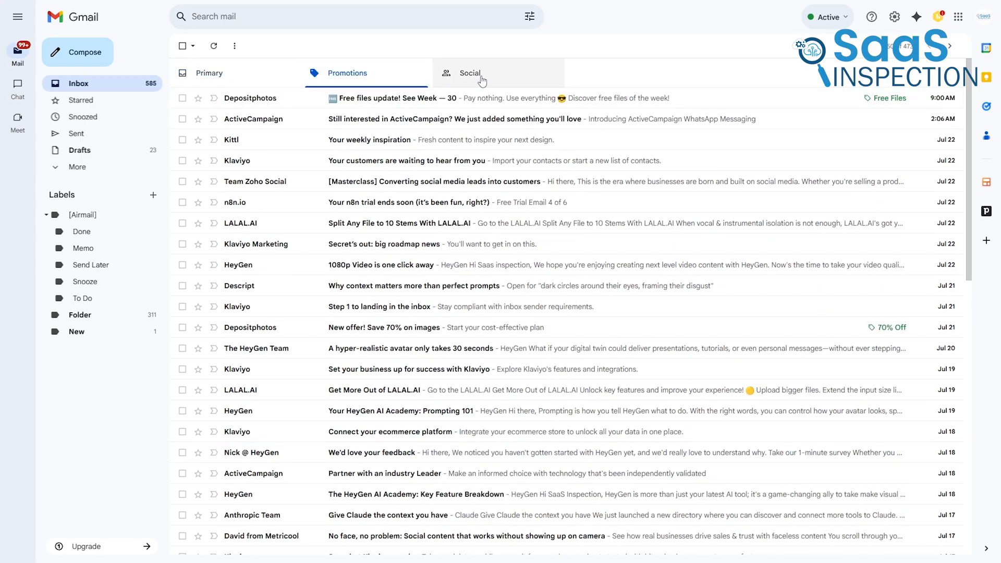
left_click(208, 73)
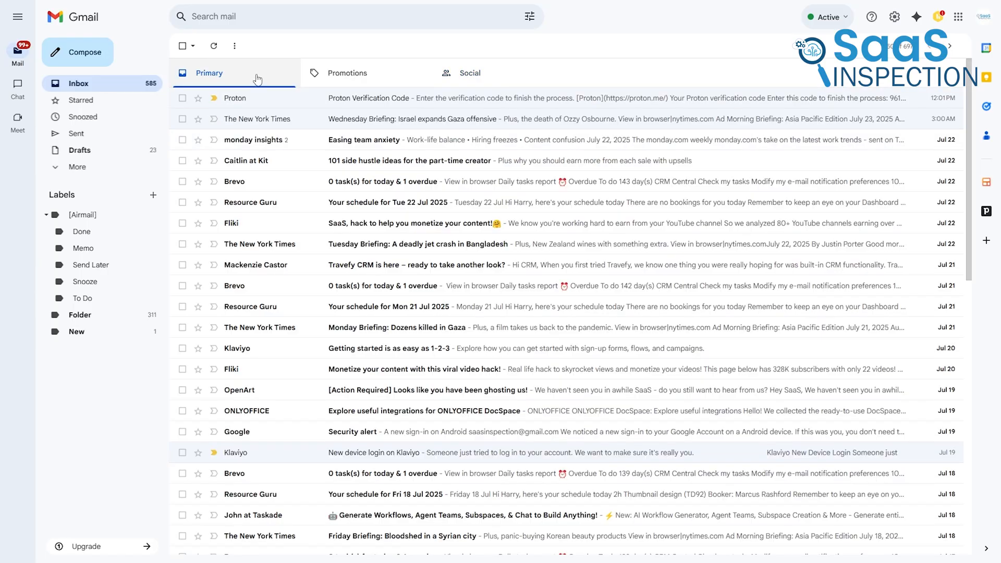
mouse_move(591, 74)
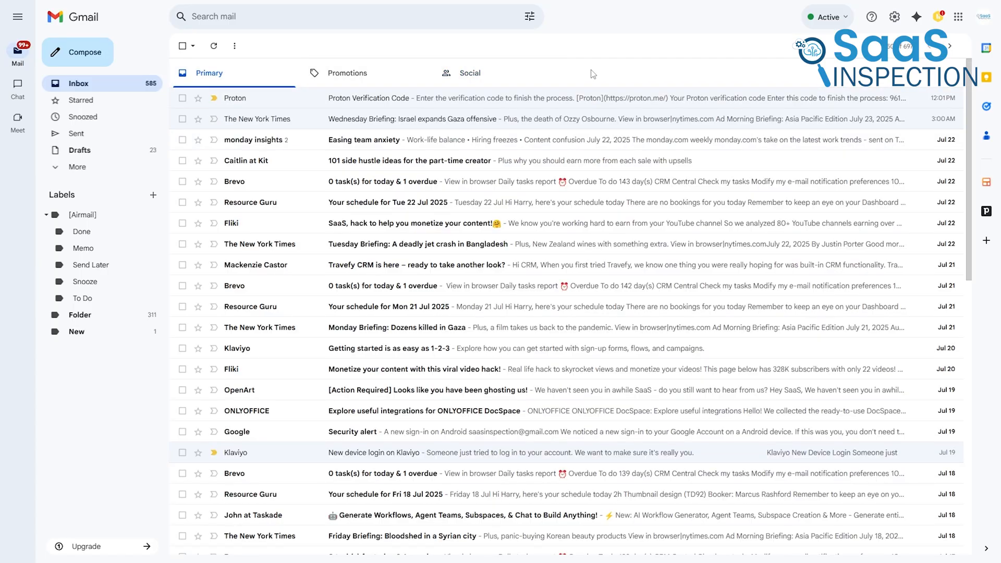
left_click(893, 17)
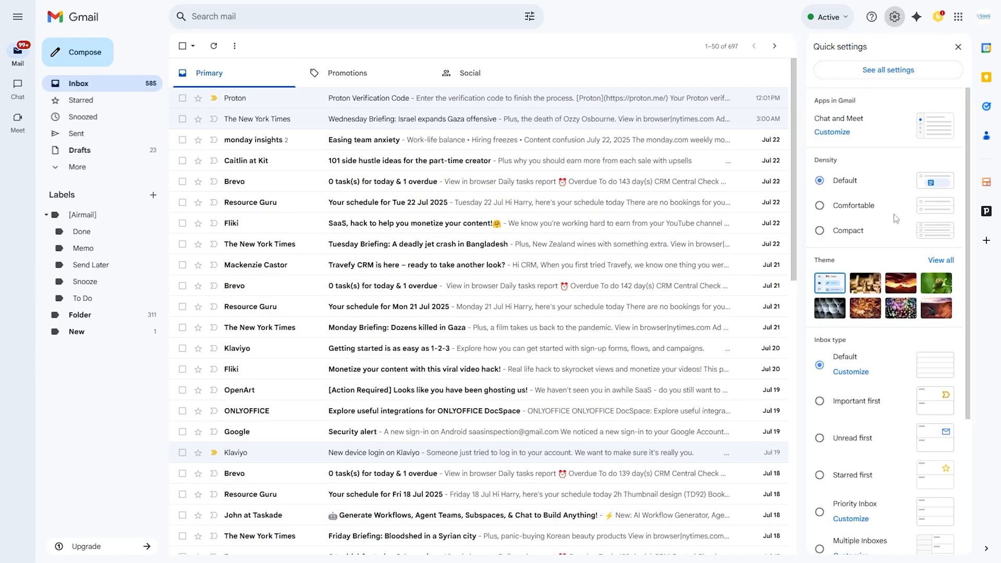
scroll("down", 3)
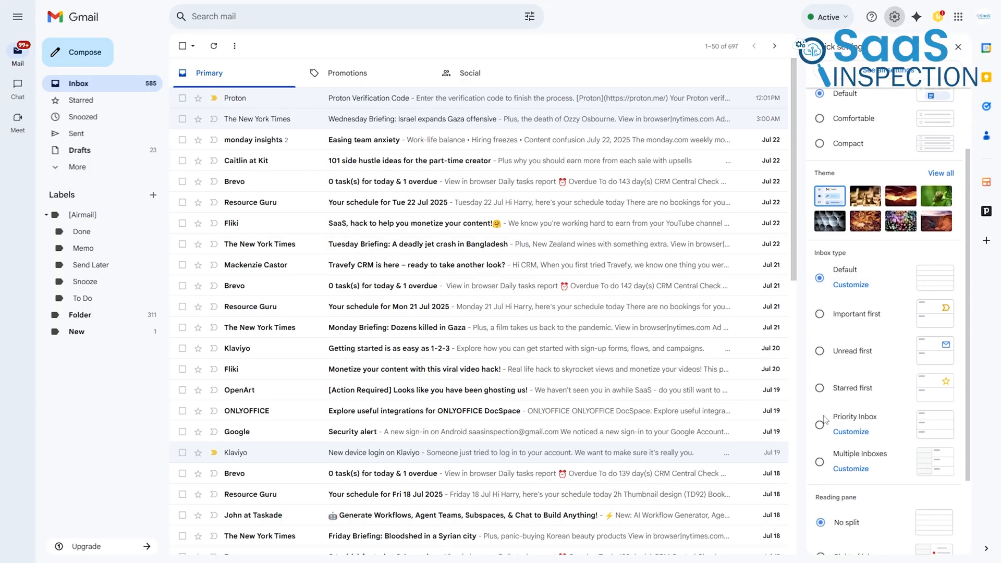
left_click(819, 424)
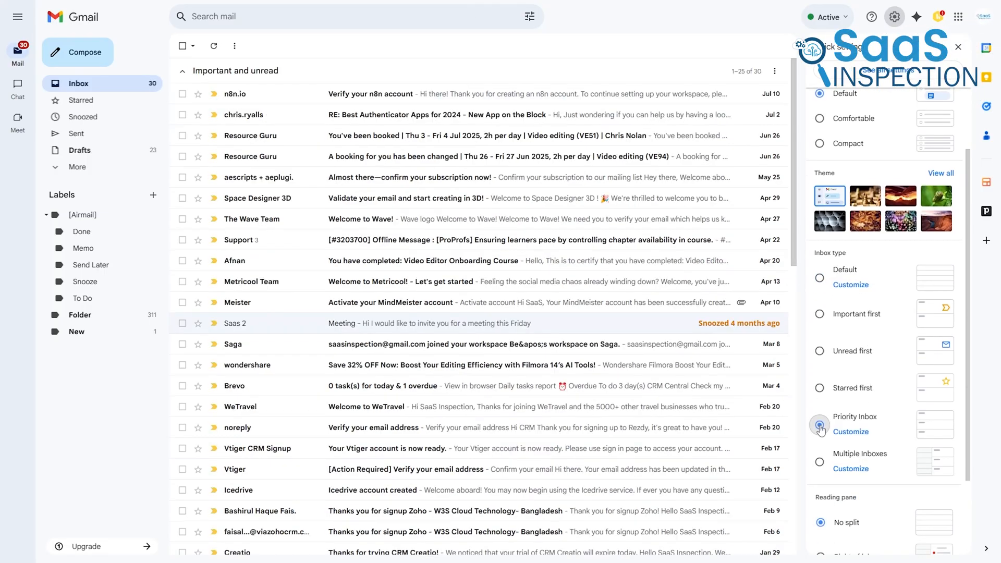
left_click(818, 424)
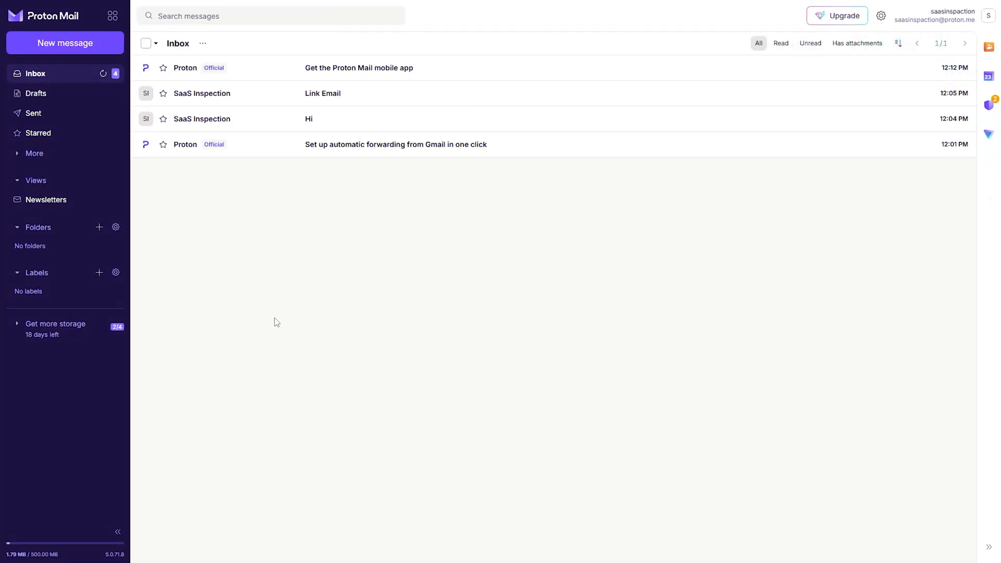
- Create a new Proton Mail folder named 'My Work'
left_click(99, 227)
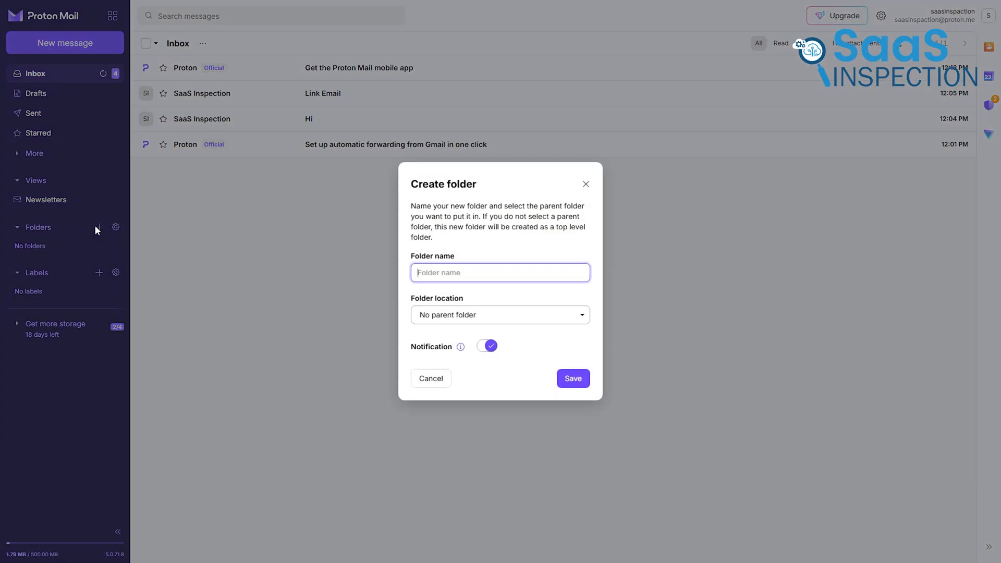
type("My Work")
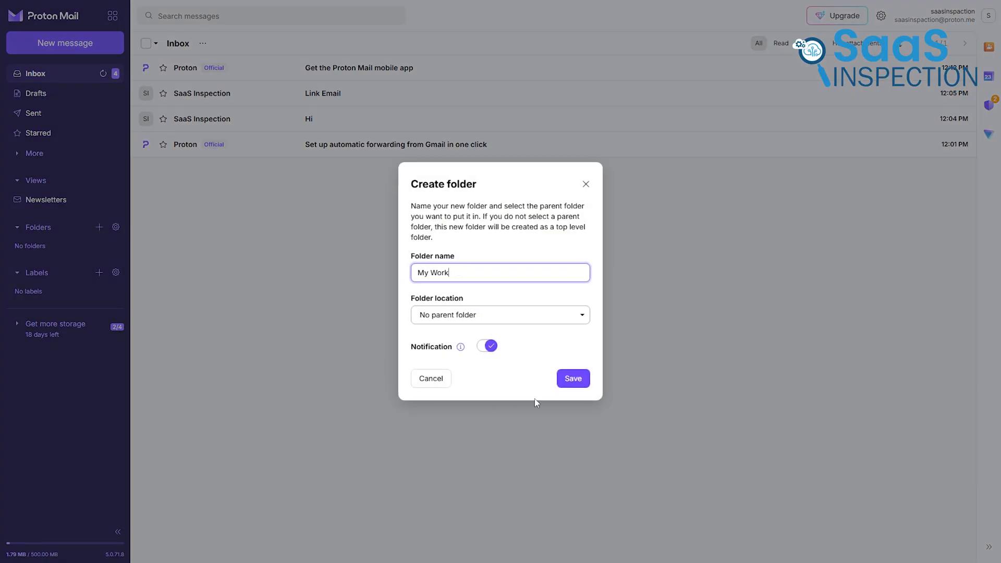
left_click(572, 379)
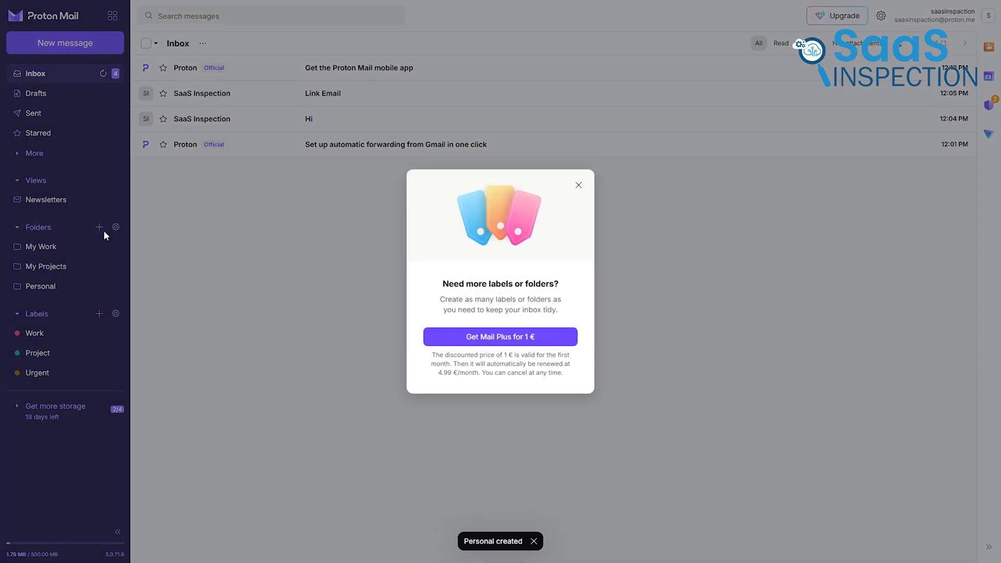
left_click(578, 185)
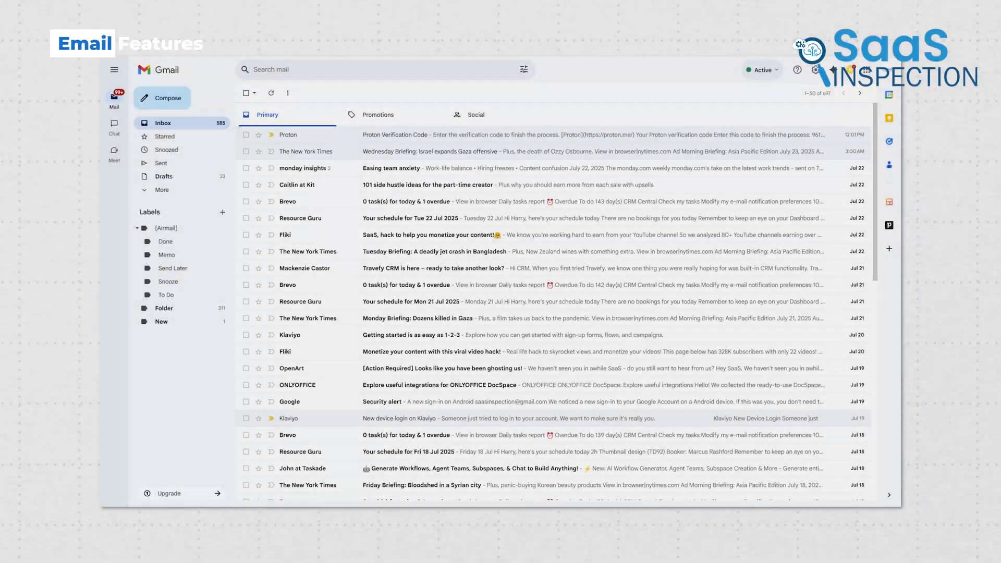
left_click(162, 98)
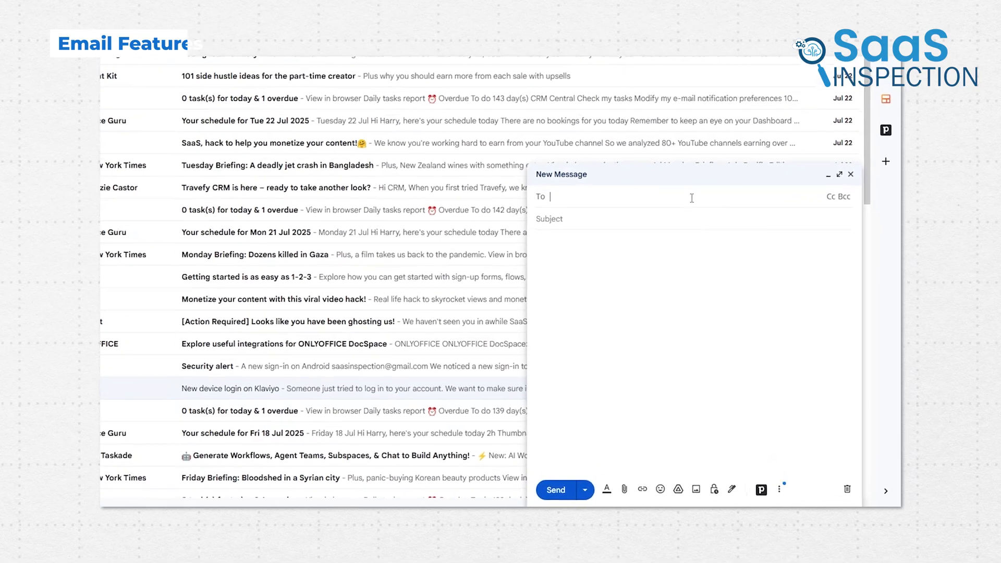
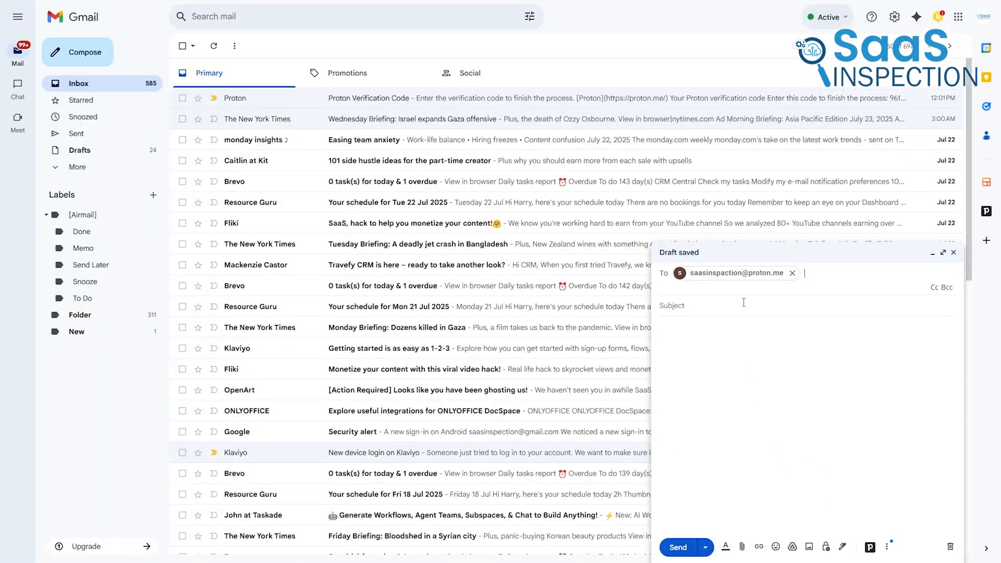
type("File")
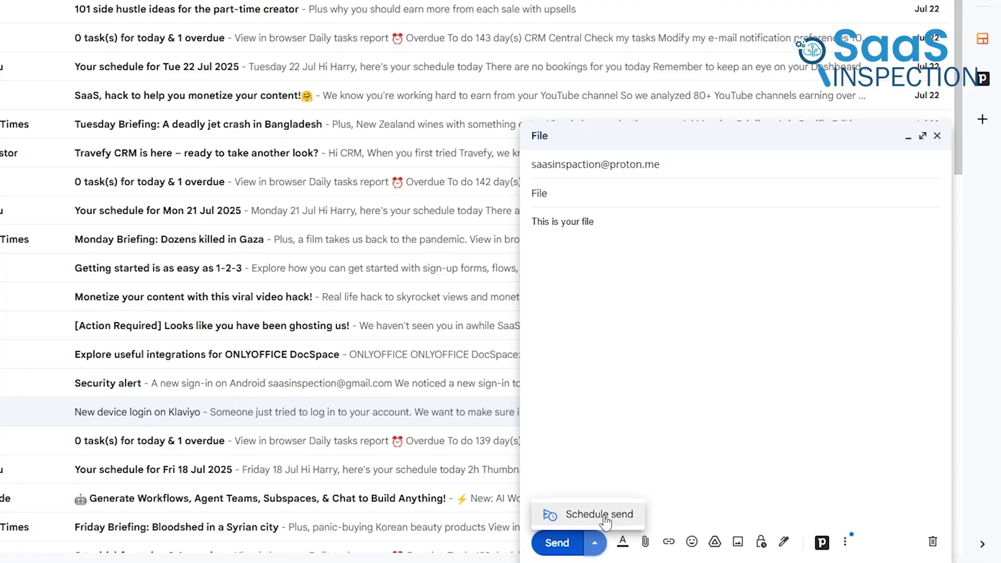
left_click(599, 514)
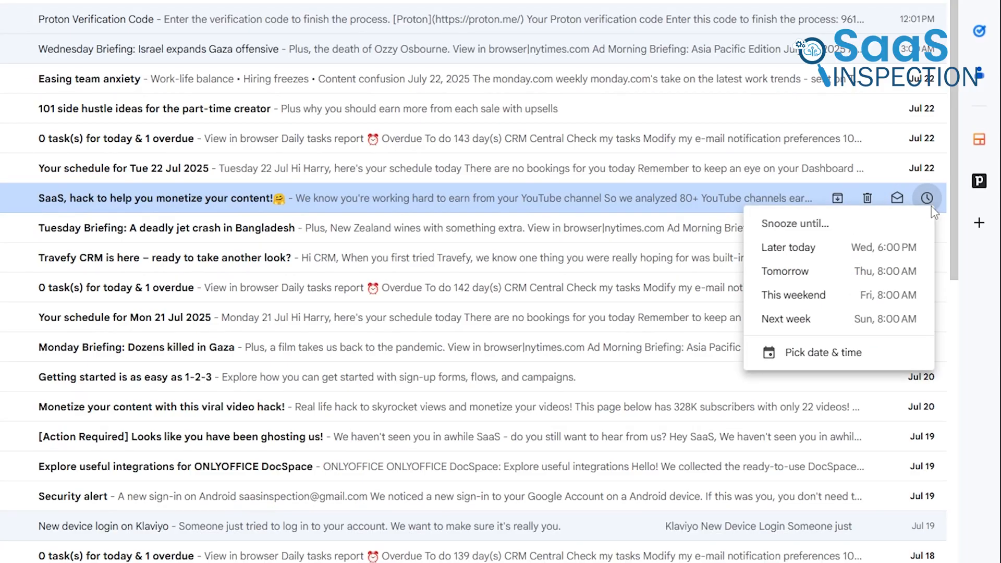
mouse_move(893, 220)
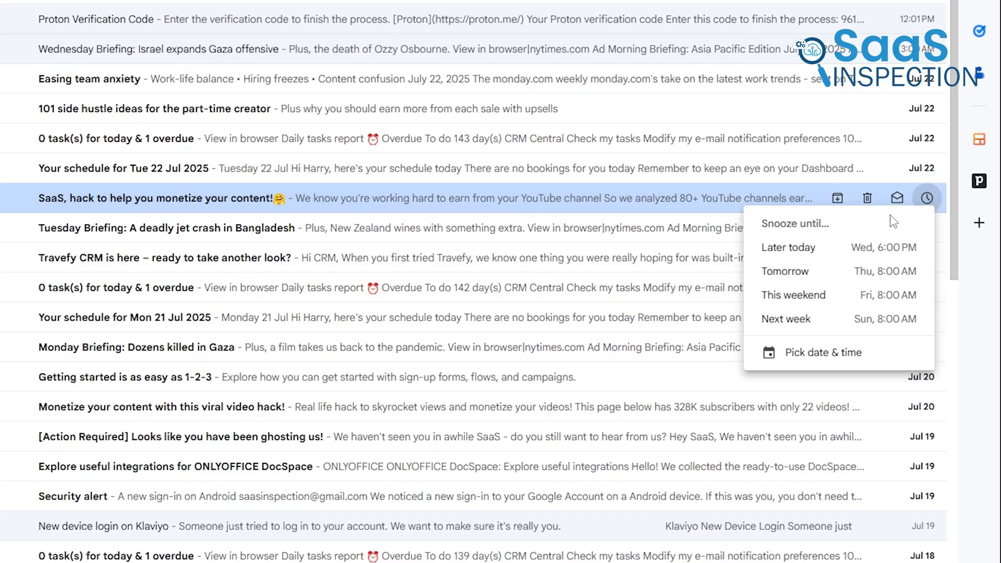
mouse_move(840, 357)
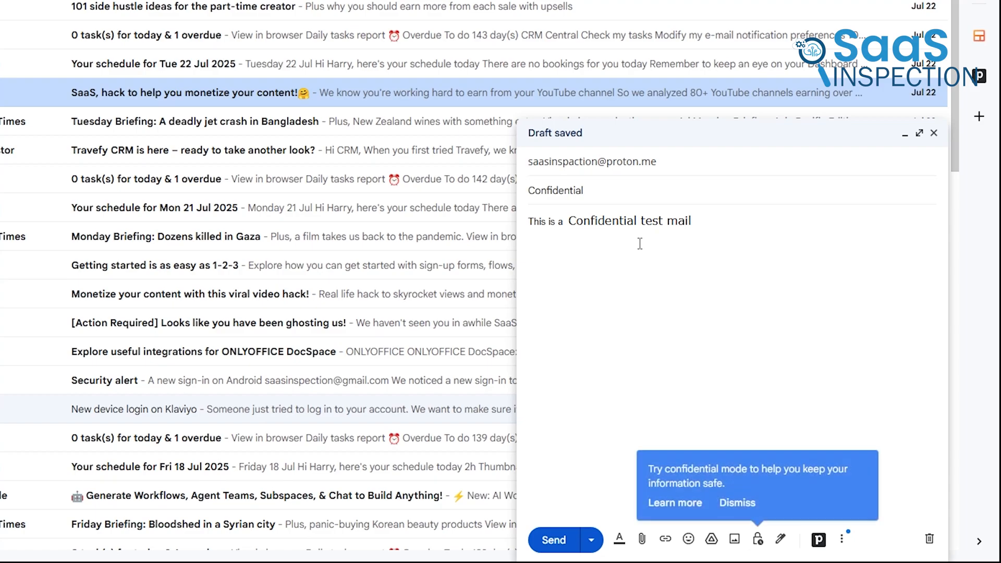
- Turn on confidential mode for the Confidential draft, expiring Jul 30, 2025, and send it
left_click(757, 538)
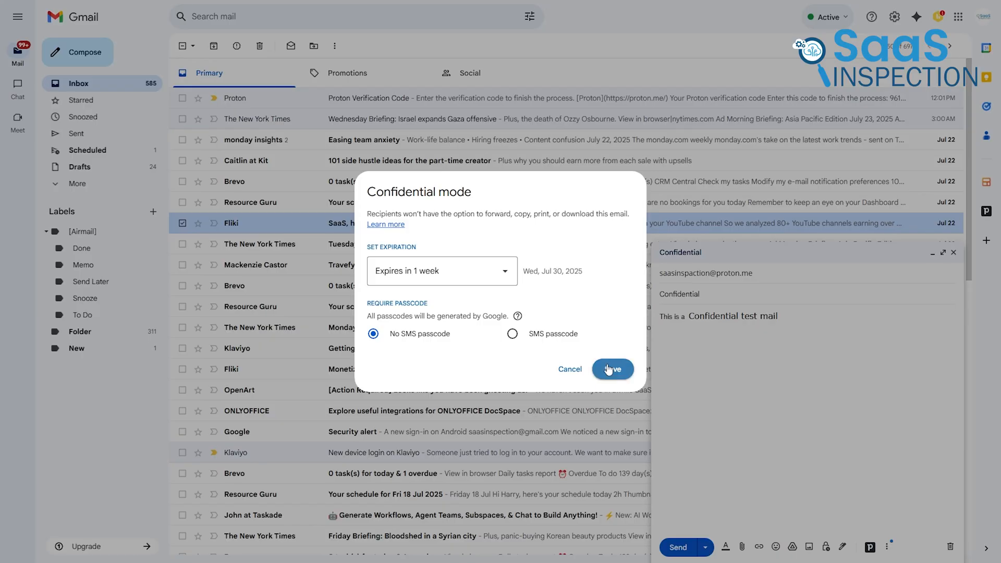
left_click(612, 369)
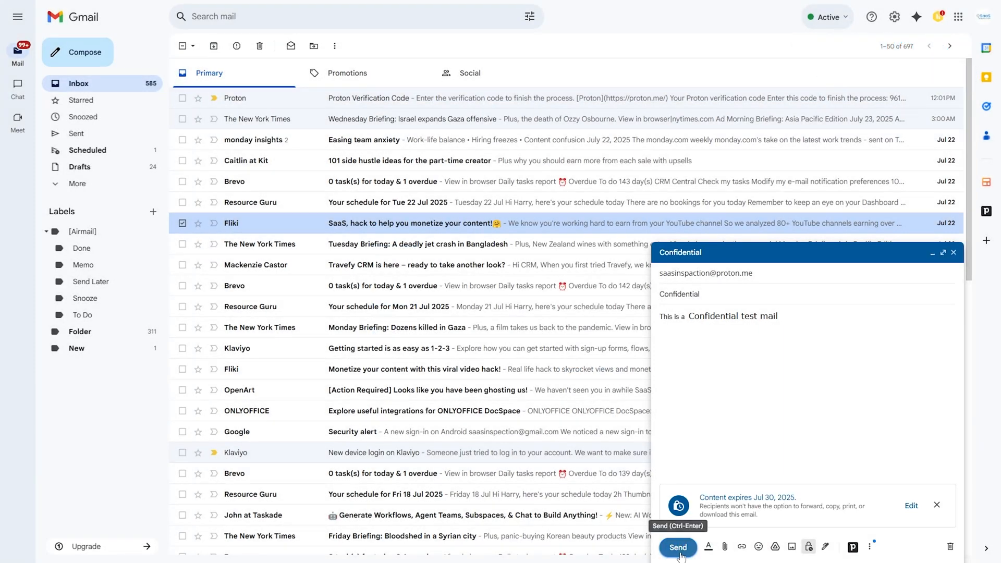
left_click(678, 547)
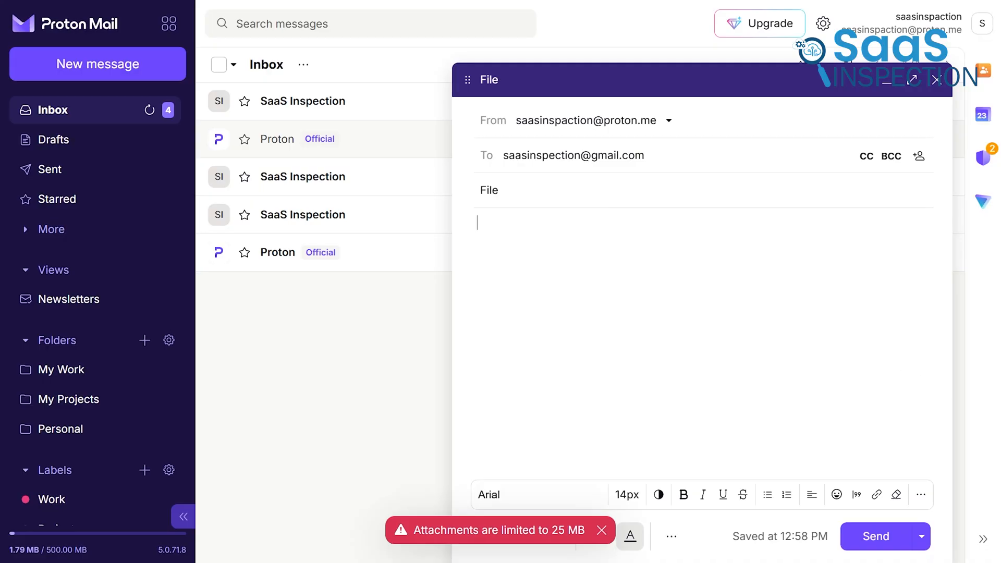
left_click(601, 530)
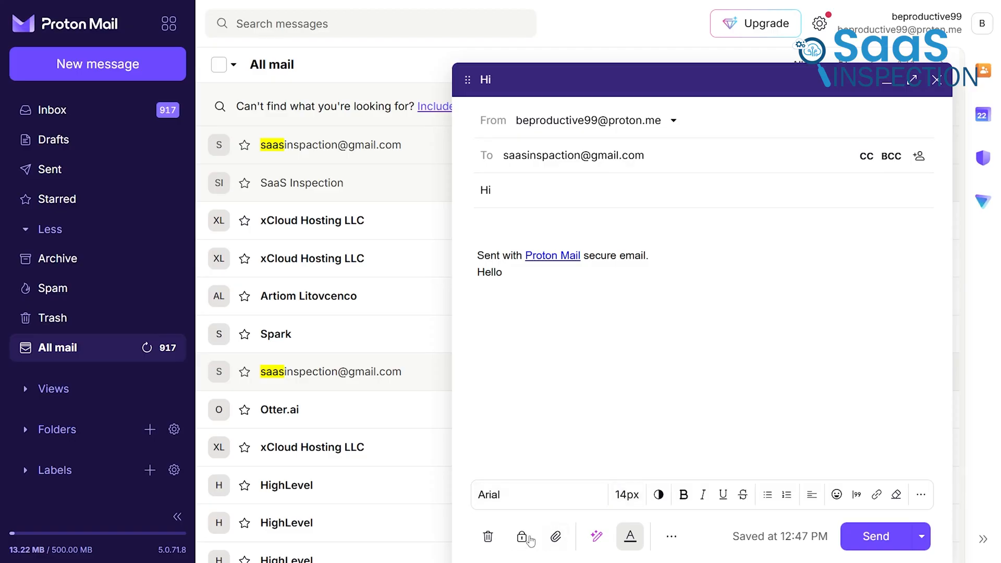
left_click(520, 537)
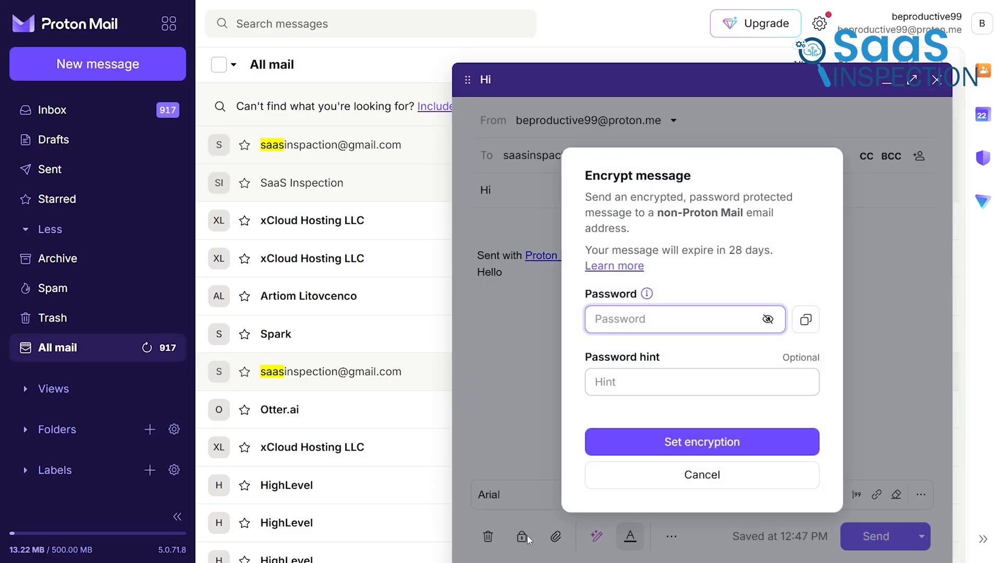
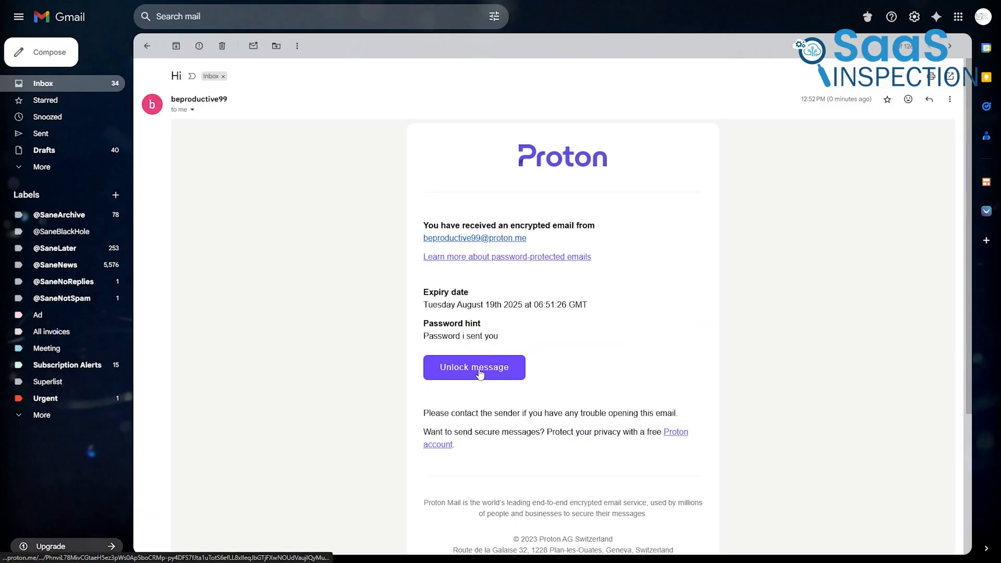
left_click(474, 368)
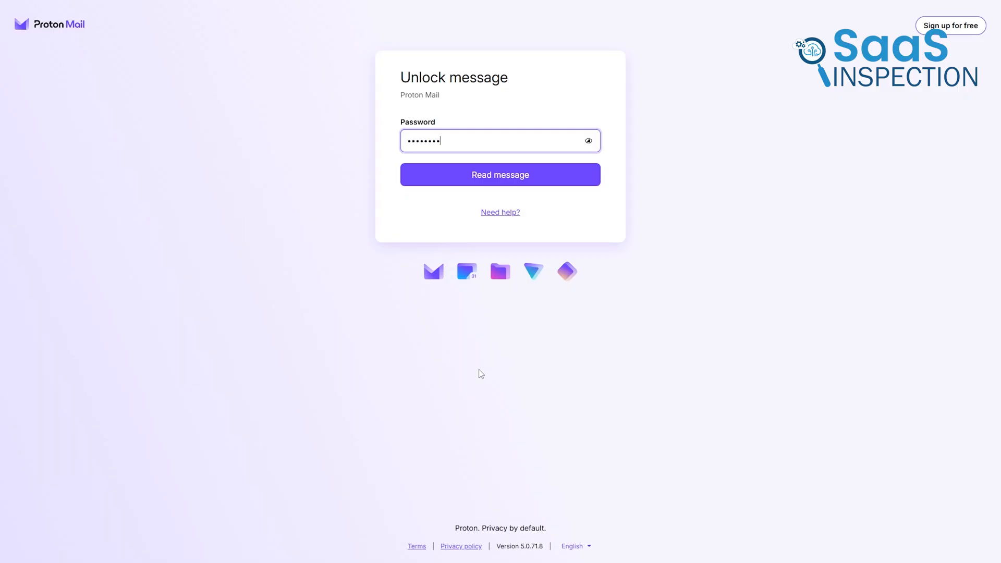
left_click(500, 175)
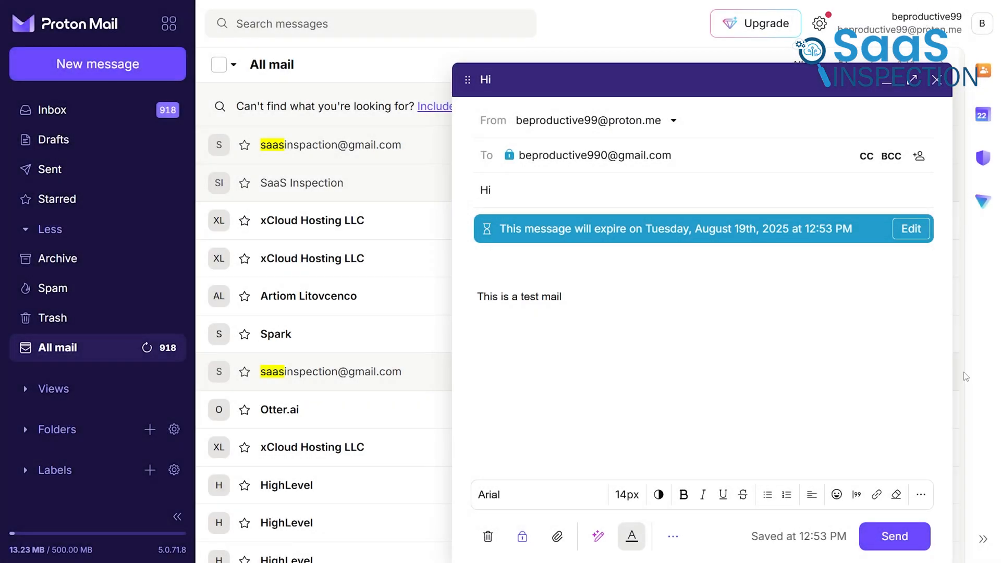
- Review the test mail's expiration of August 19th, 2025 at 12:53 PM and close the dialog
left_click(911, 228)
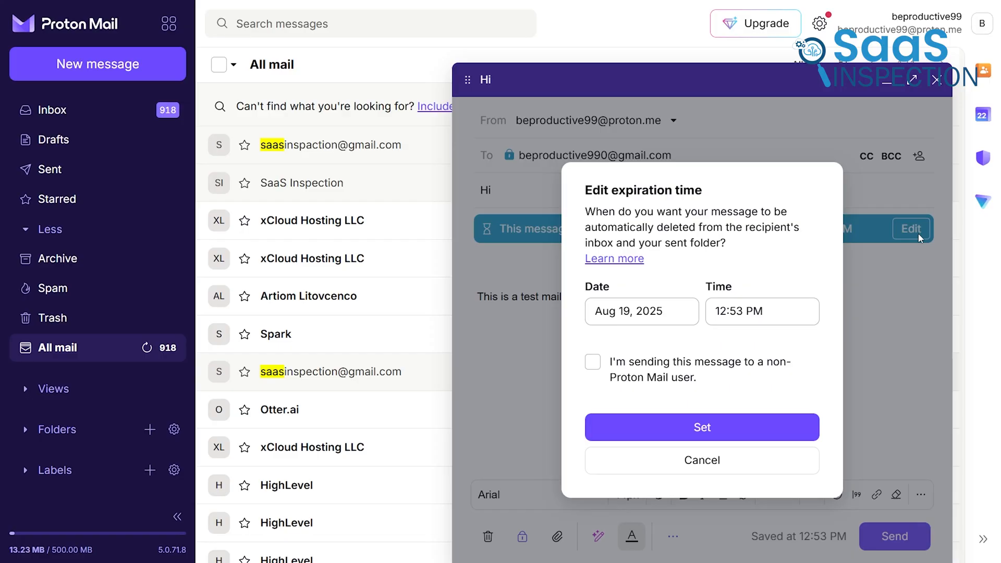
left_click(702, 427)
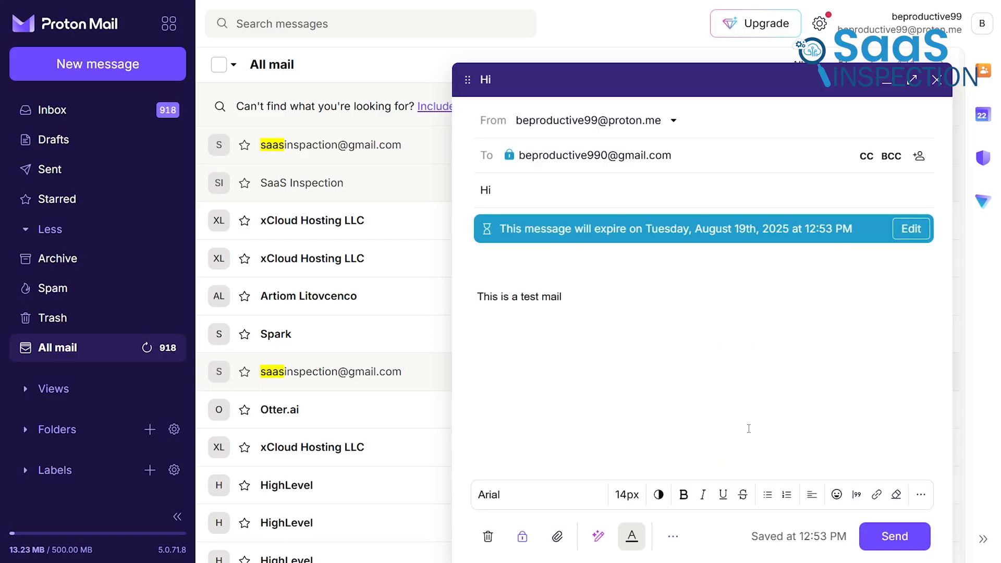
left_click(893, 536)
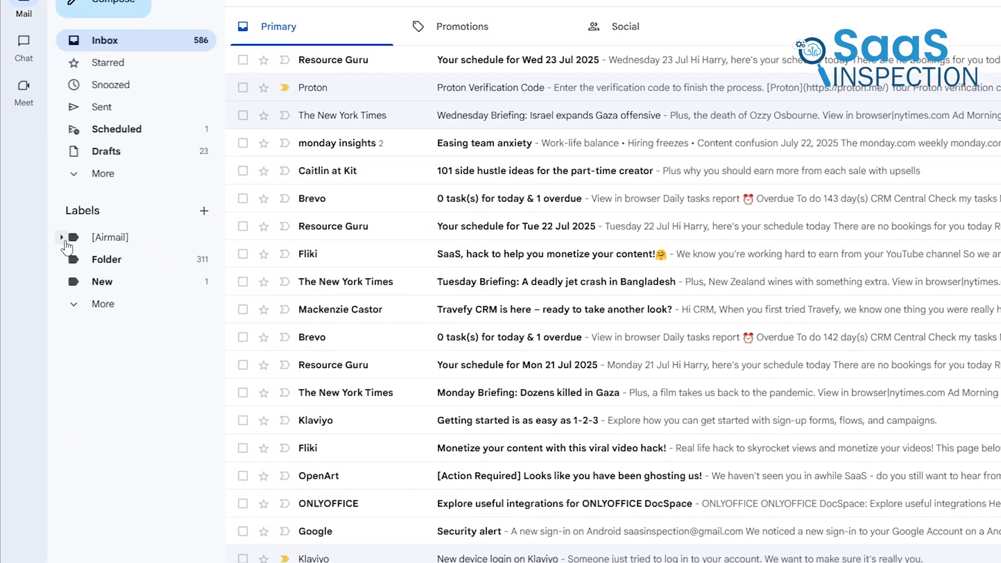
- Label the Brevo email with Project, Urgent and Work
left_click(62, 237)
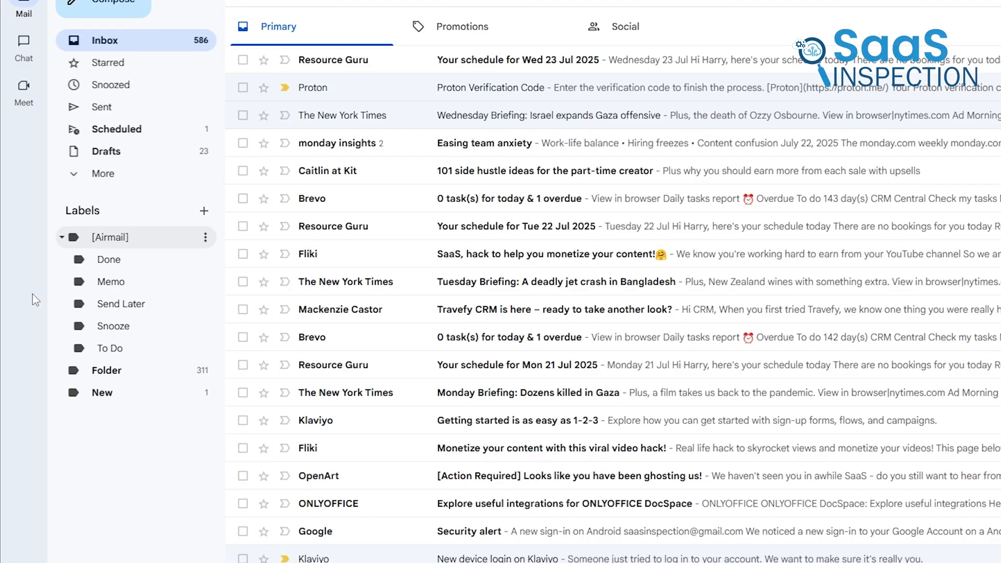
left_click(204, 210)
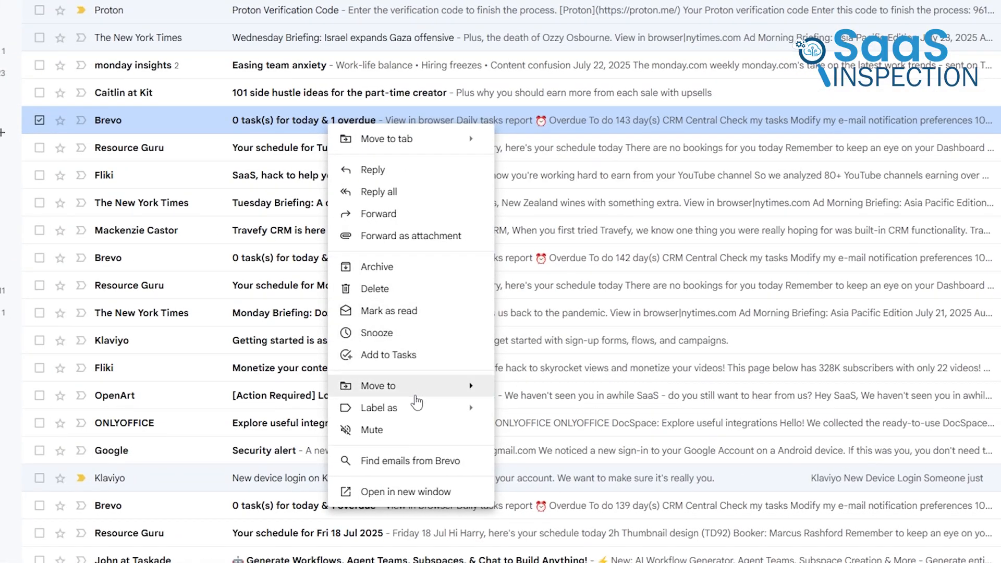
left_click(378, 407)
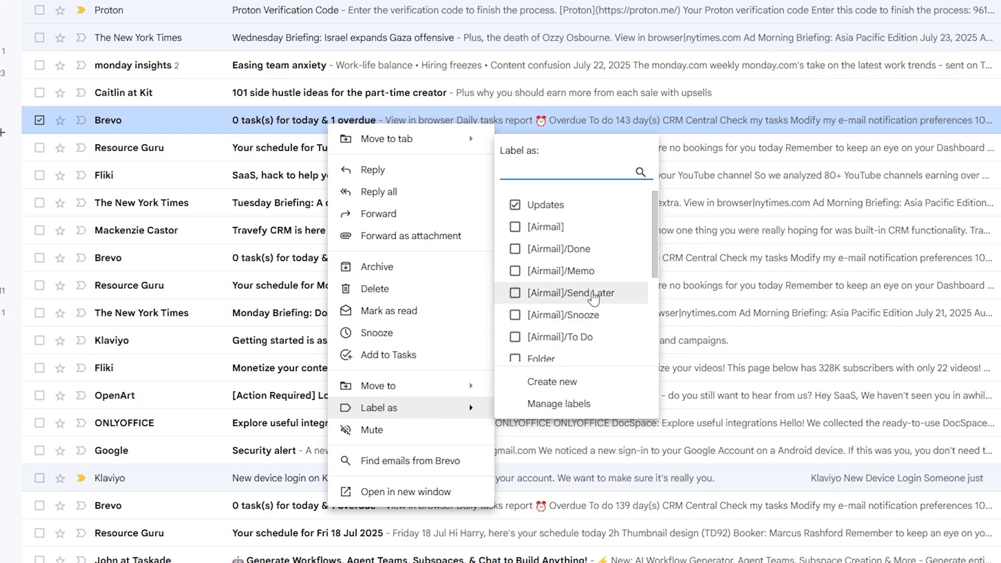
scroll("down", 3)
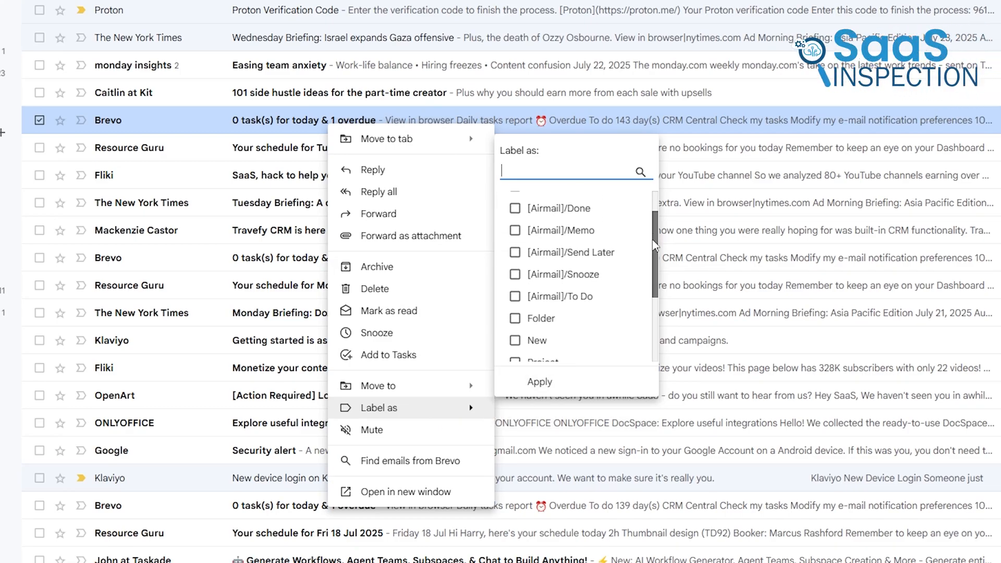
scroll("down", 3)
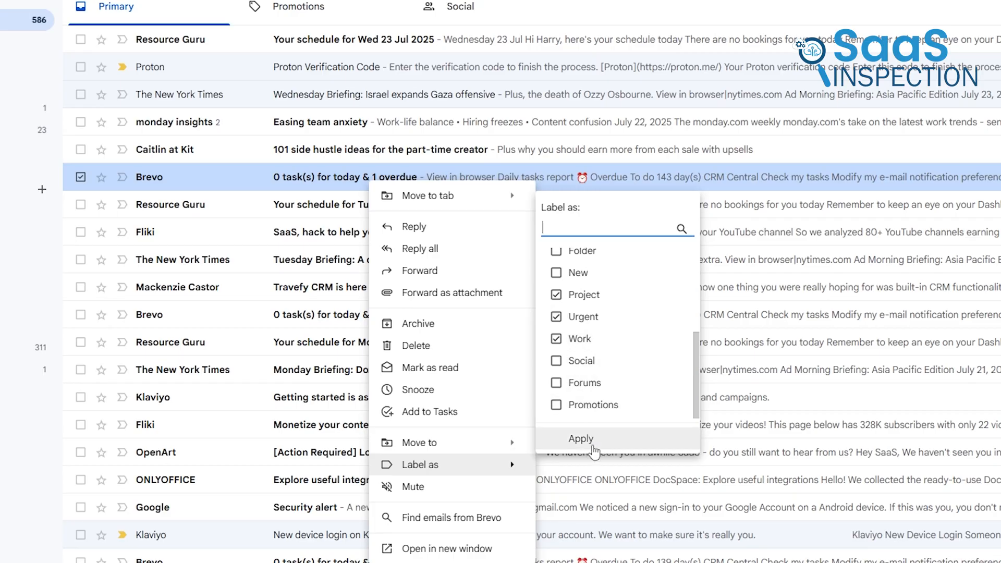
left_click(580, 439)
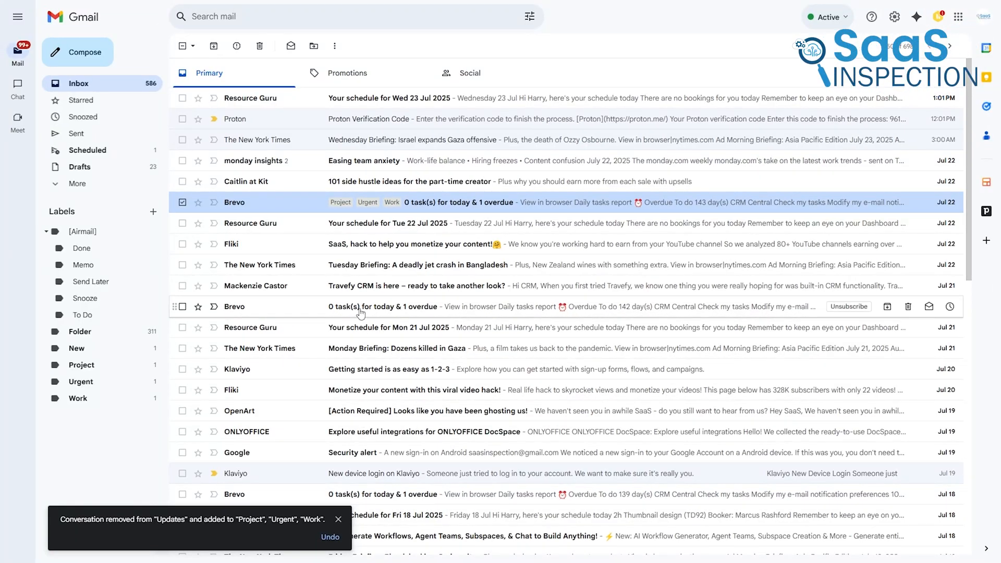
- Archive the Jul 21 Brevo email and show All Mail
right_click(361, 307)
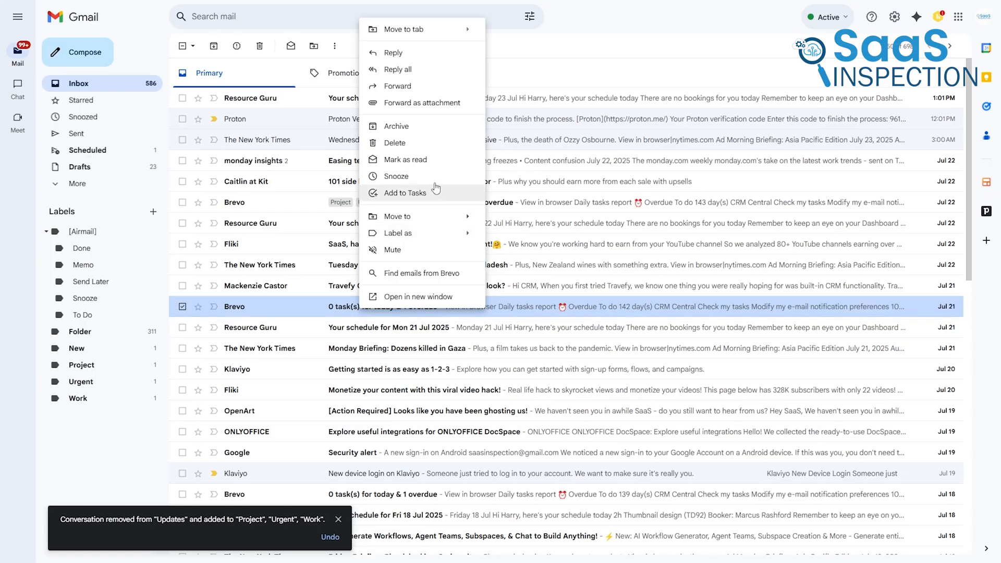
left_click(388, 126)
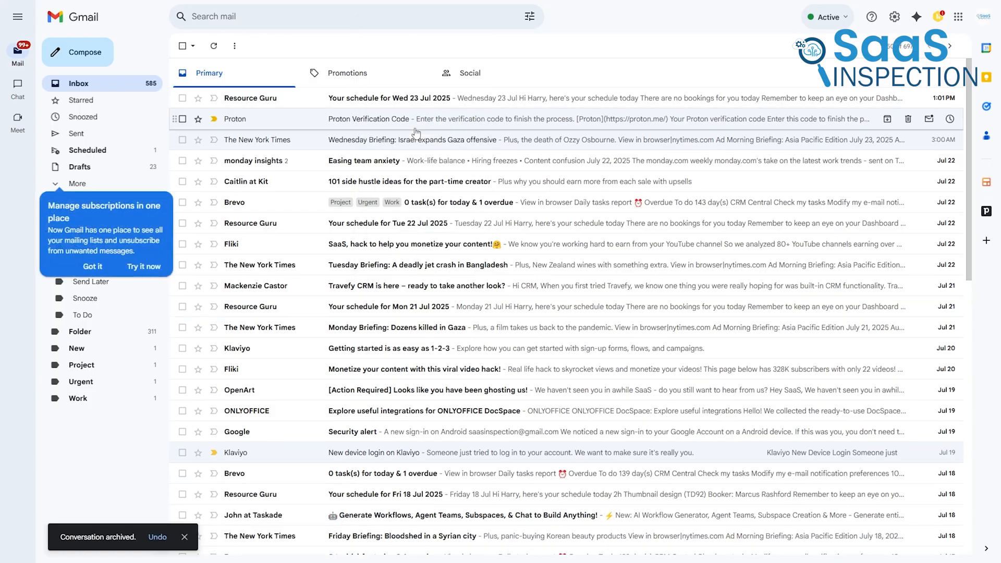
left_click(77, 183)
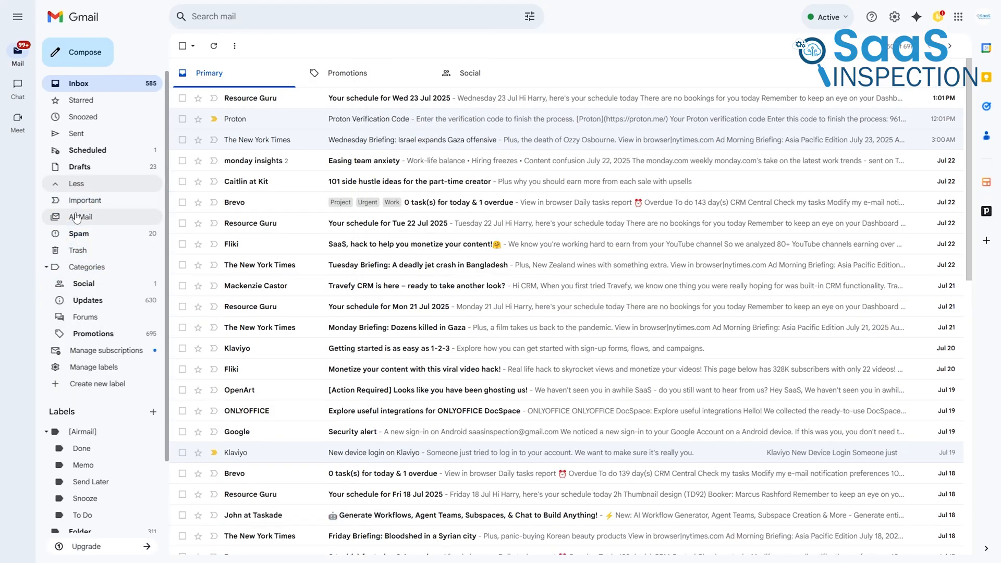
left_click(81, 217)
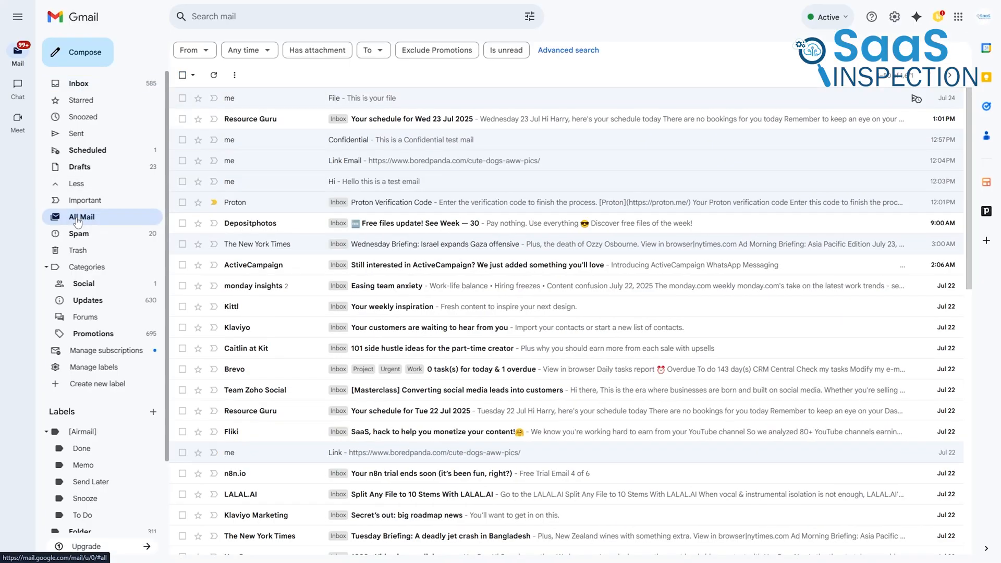
mouse_move(78, 234)
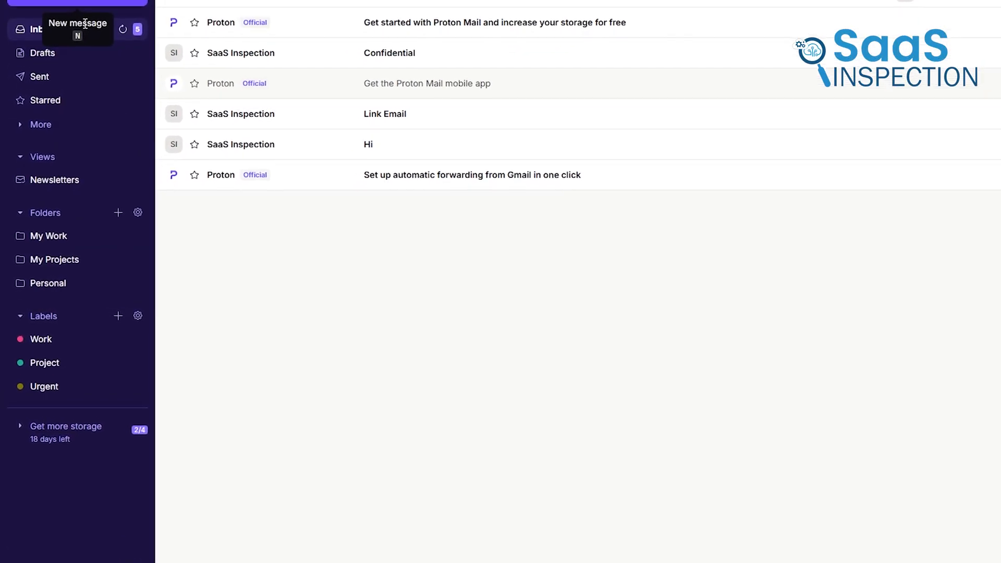
- Move the Hi conversation into Receipts and label the forwarding email Work, Project and Urgent
scroll("down", 3)
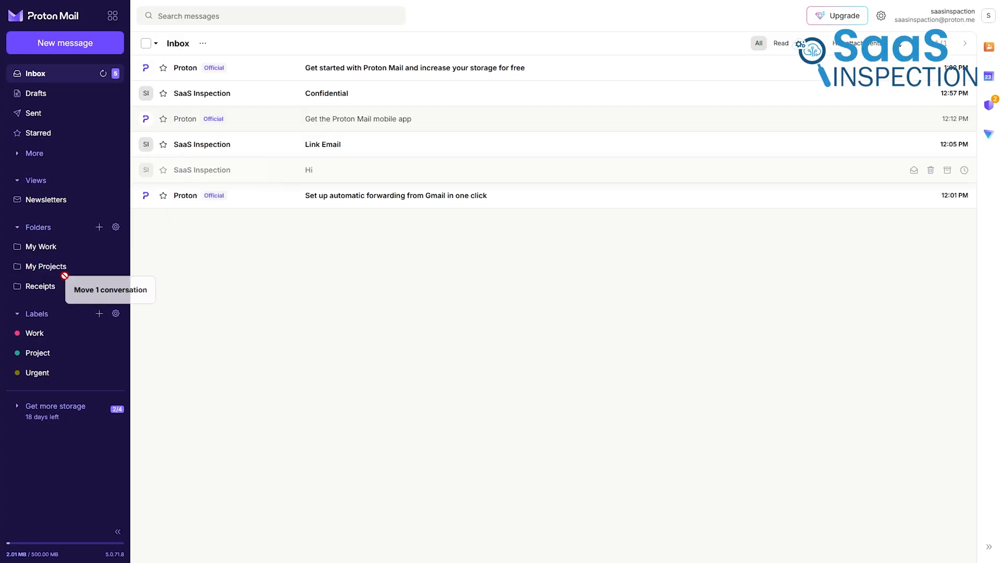
left_click_drag(201, 169, 39, 286)
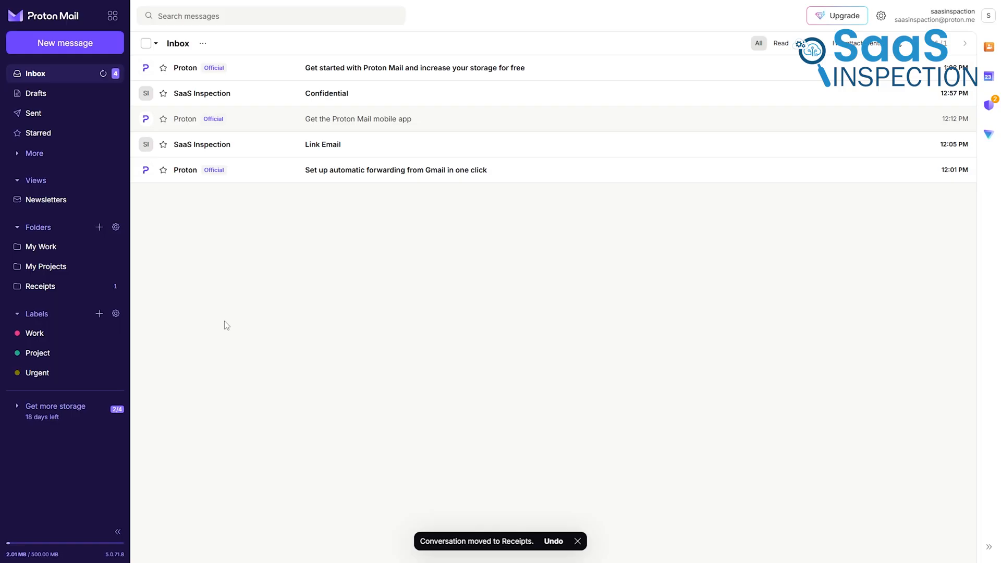
left_click(300, 43)
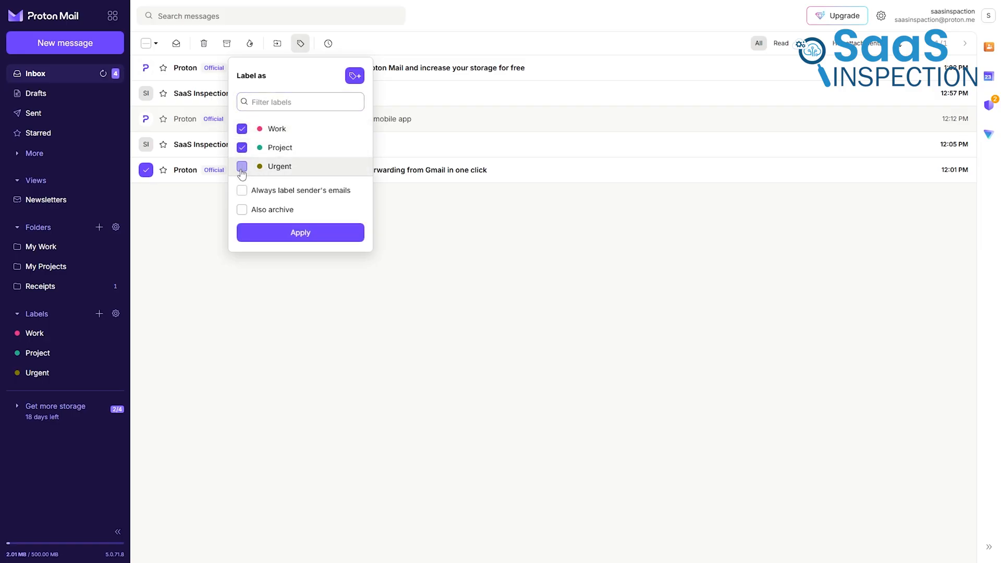
left_click(241, 166)
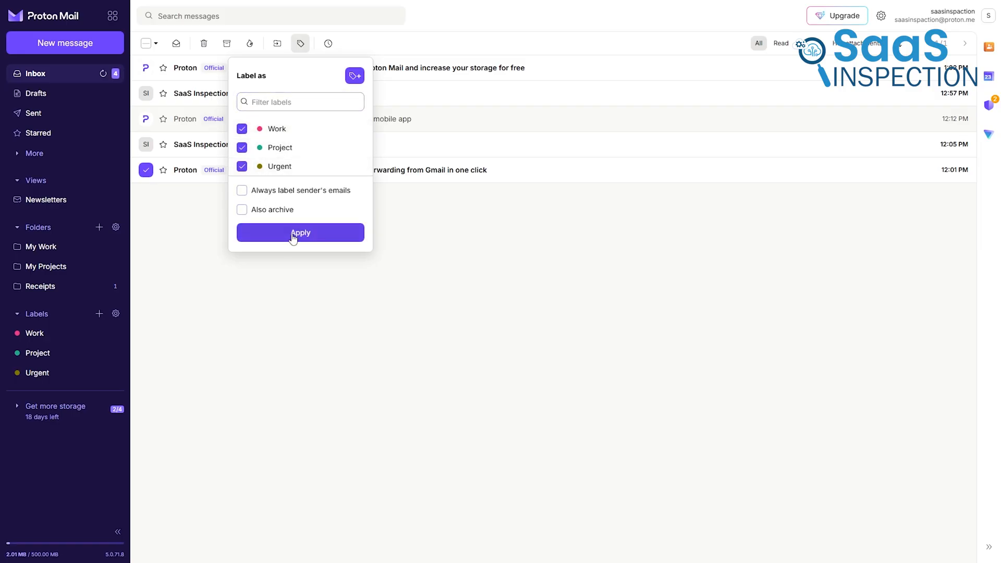
left_click(300, 232)
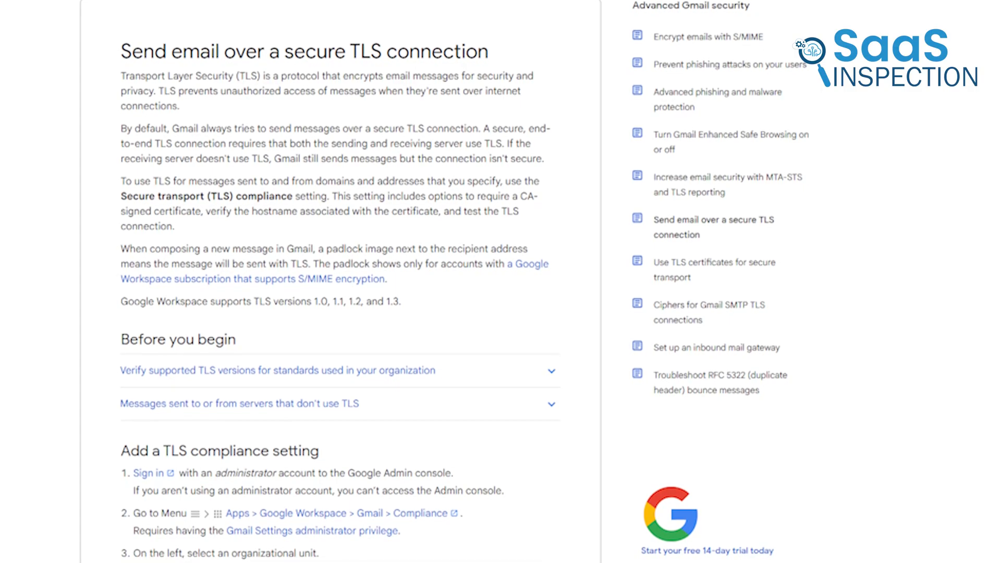
- Scroll through Google's Gmail help article on sending email over secure TLS
scroll("down", 3)
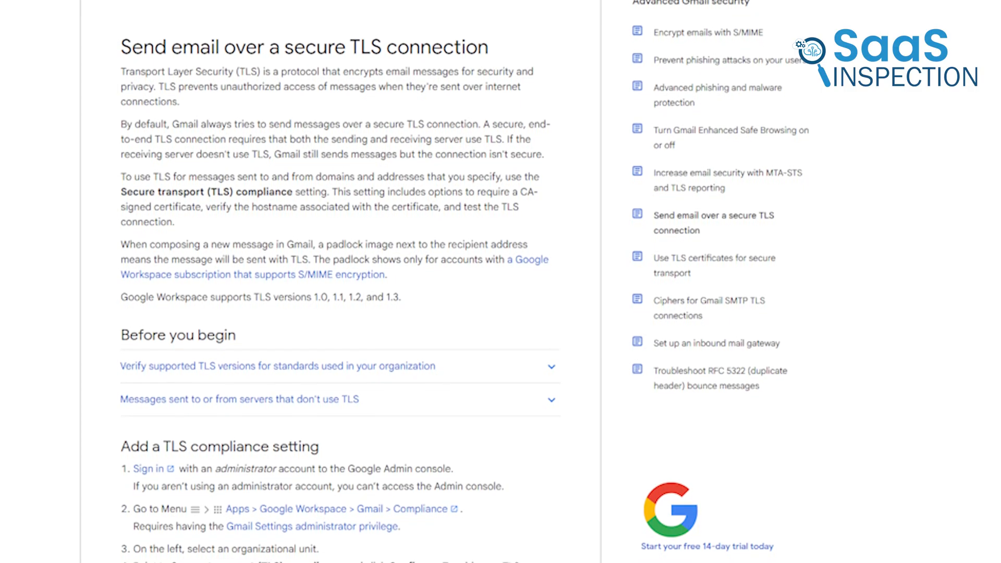
scroll("down", 3)
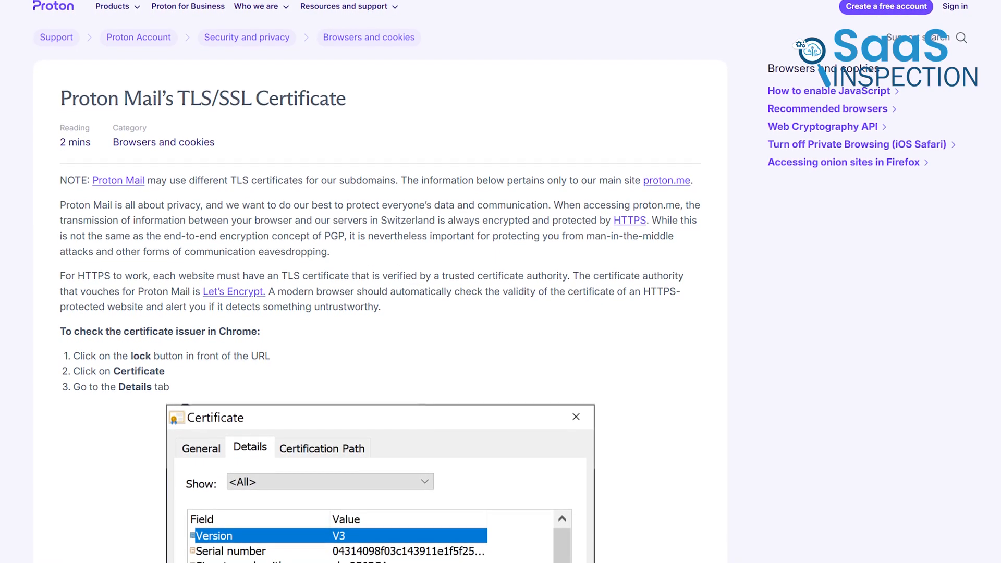
- Scroll through Proton Support's Proton Mail TLS/SSL Certificate article
scroll("down", 3)
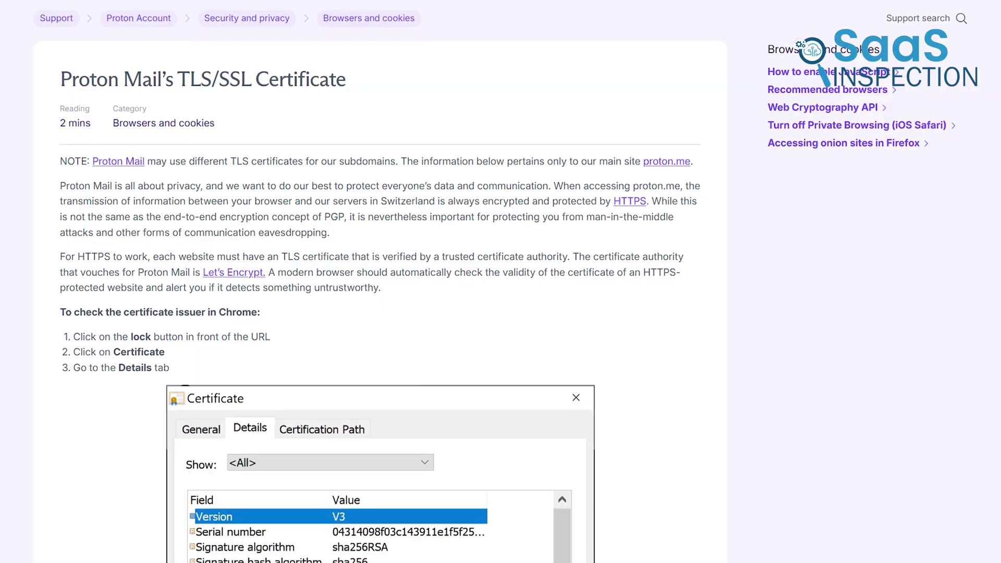
scroll("down", 3)
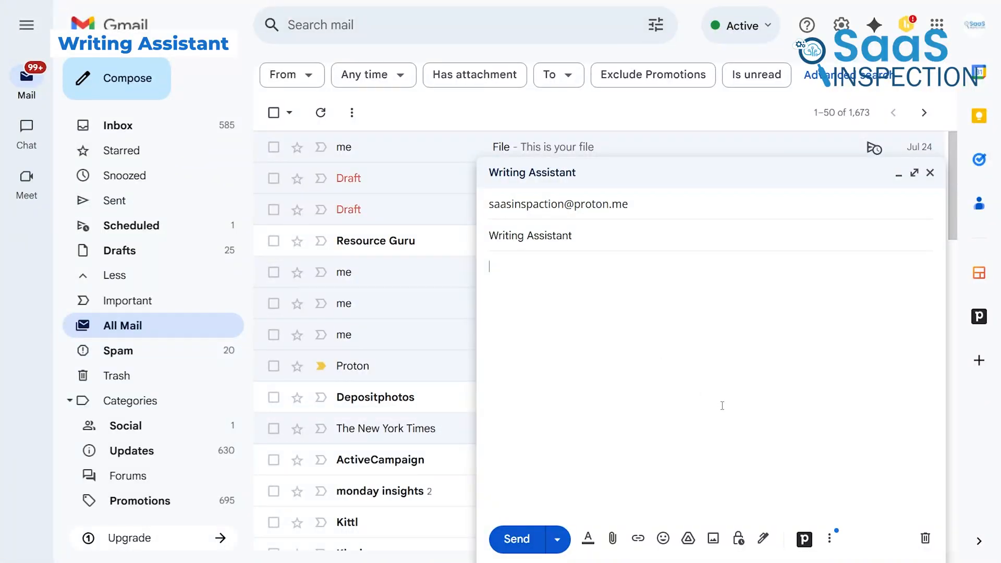
- Write 'Hi how are you?' in the Writing Assistant email and type a reply response
type("Hi")
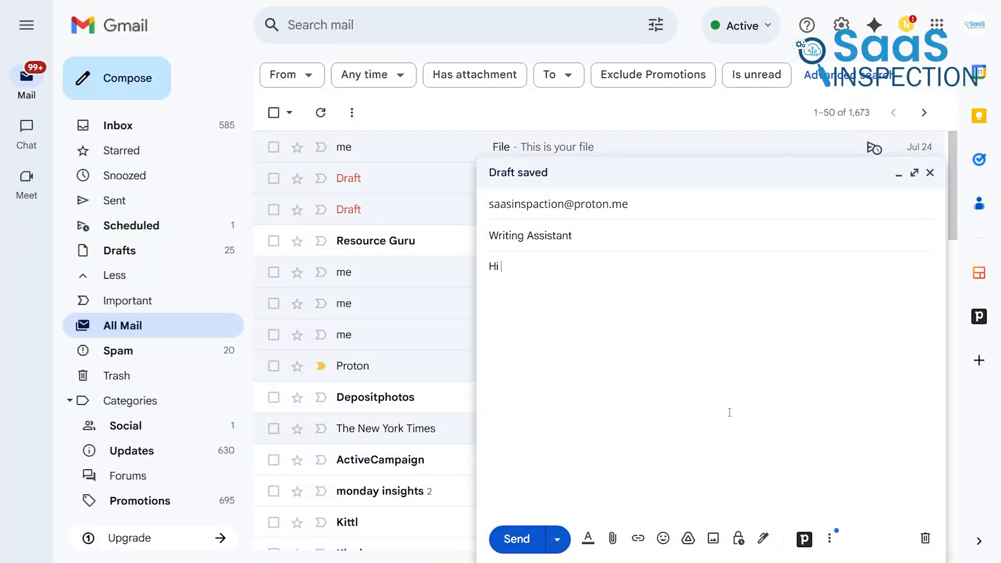
type("how are you?")
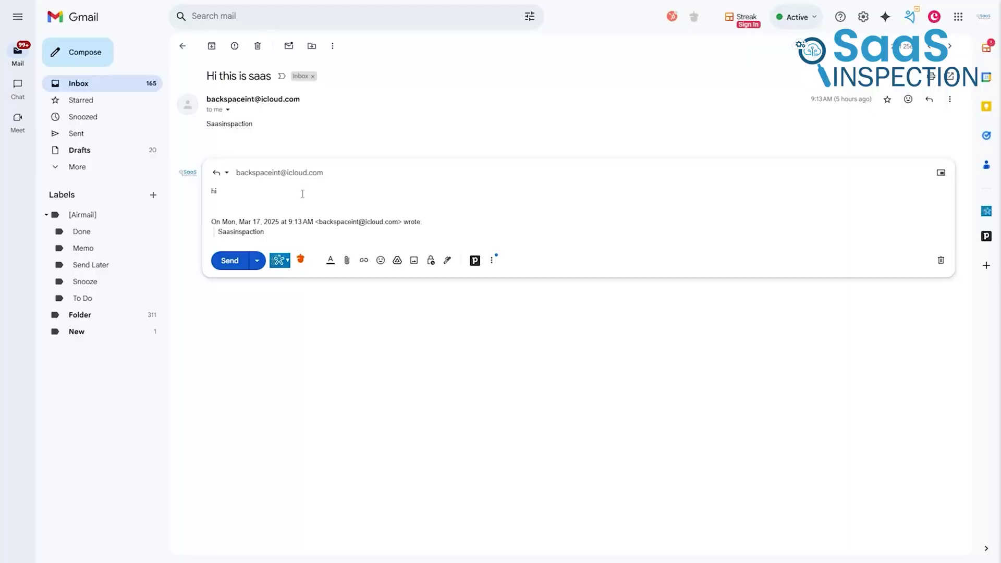
type("how are you?")
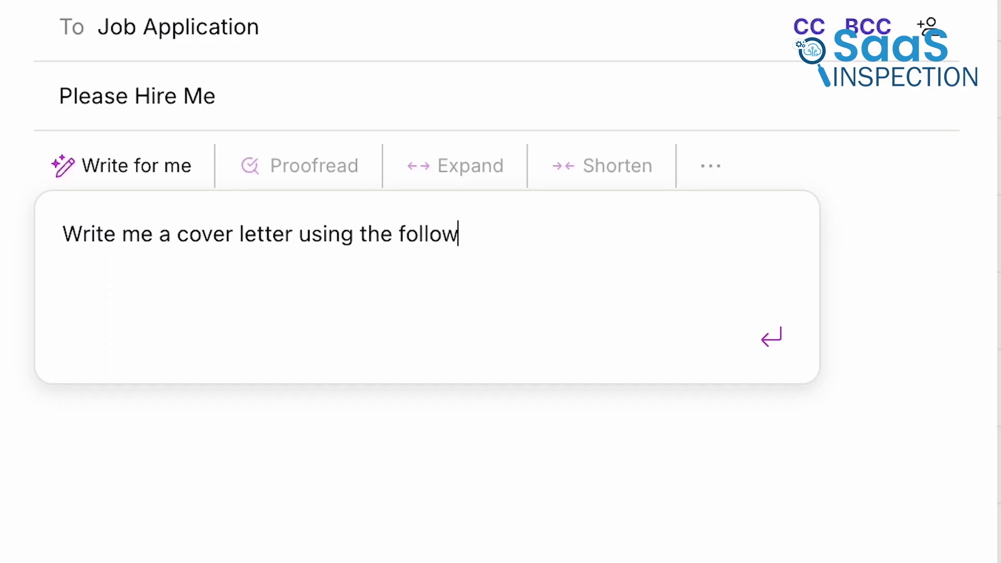
- Generate the cover letter, open Scribe, and type 'or with the solution to Fermat's'
left_click(771, 337)
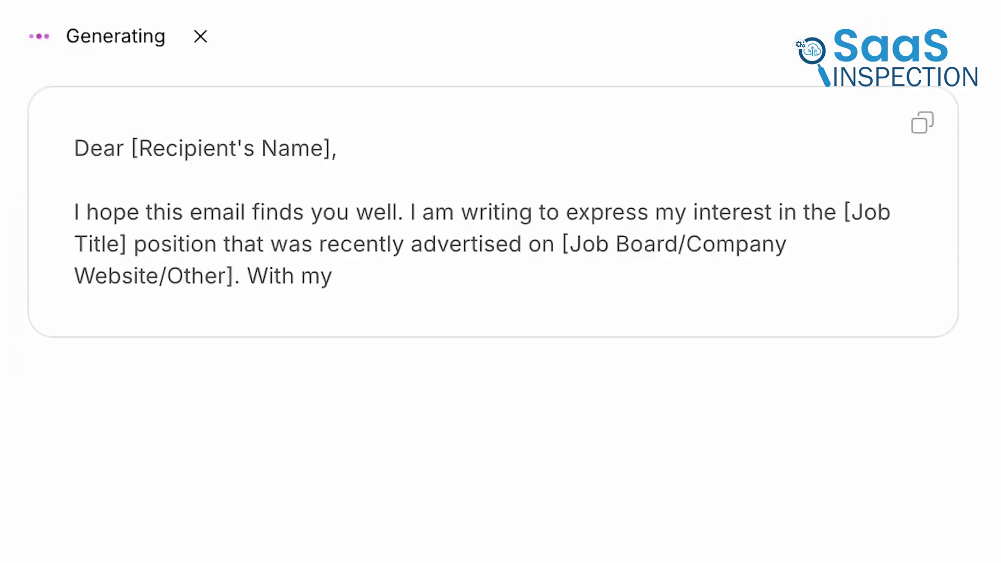
left_click(493, 36)
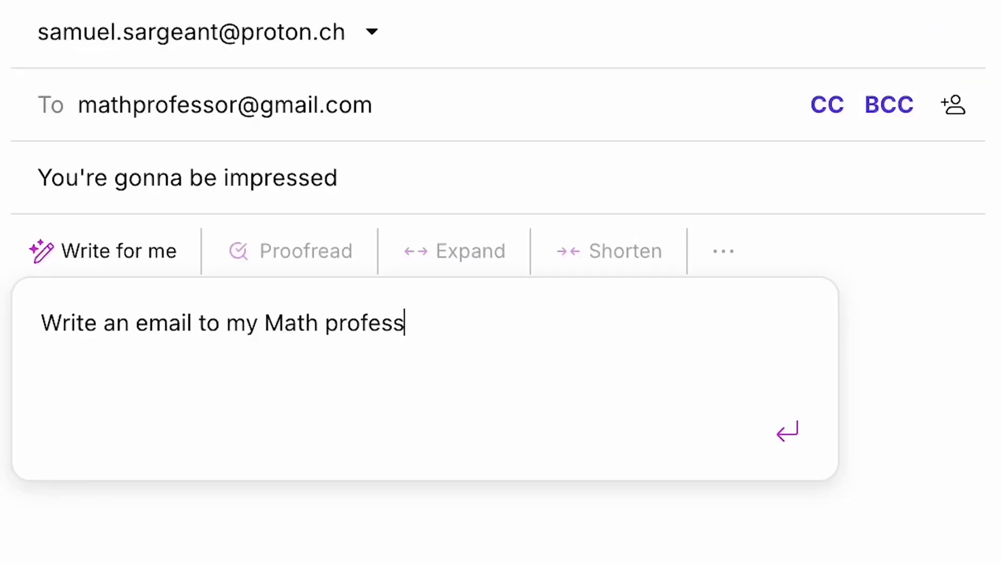
type("or with the solution to Fermat's")
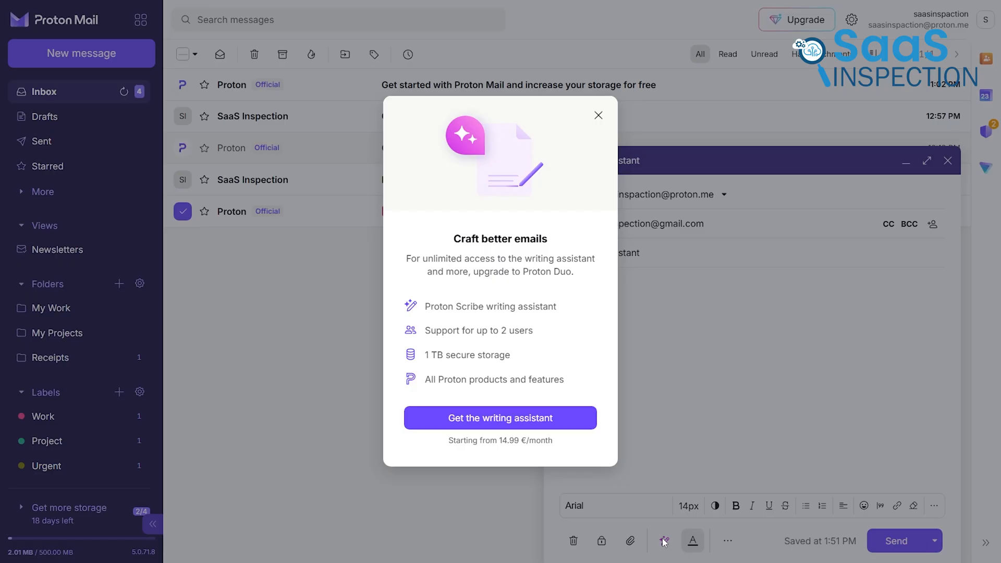
mouse_move(663, 492)
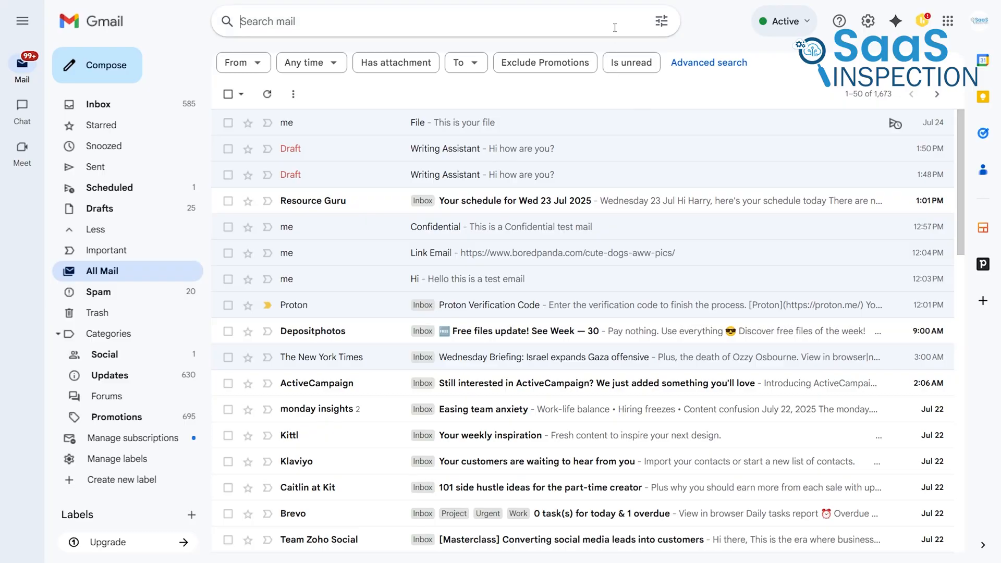
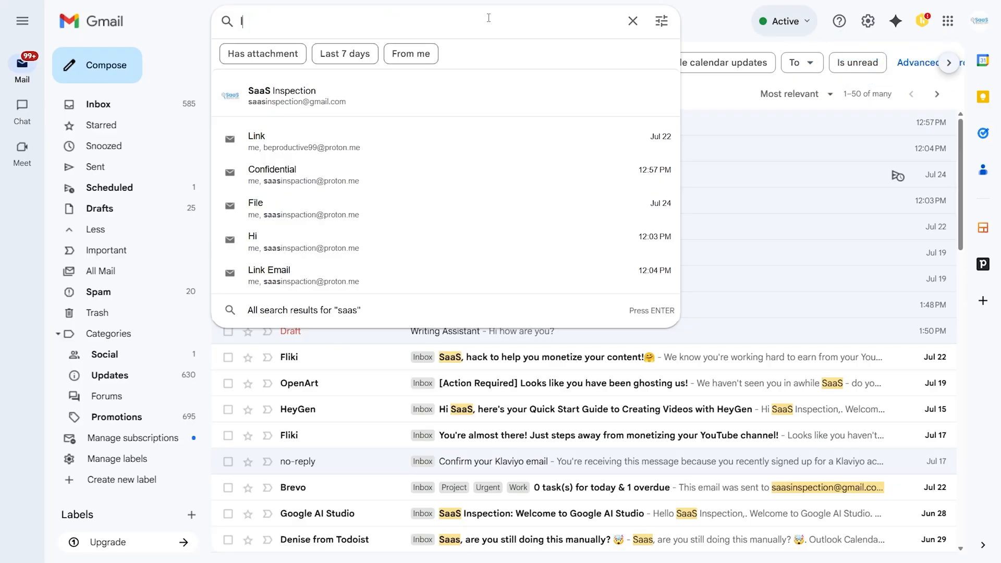
type("link")
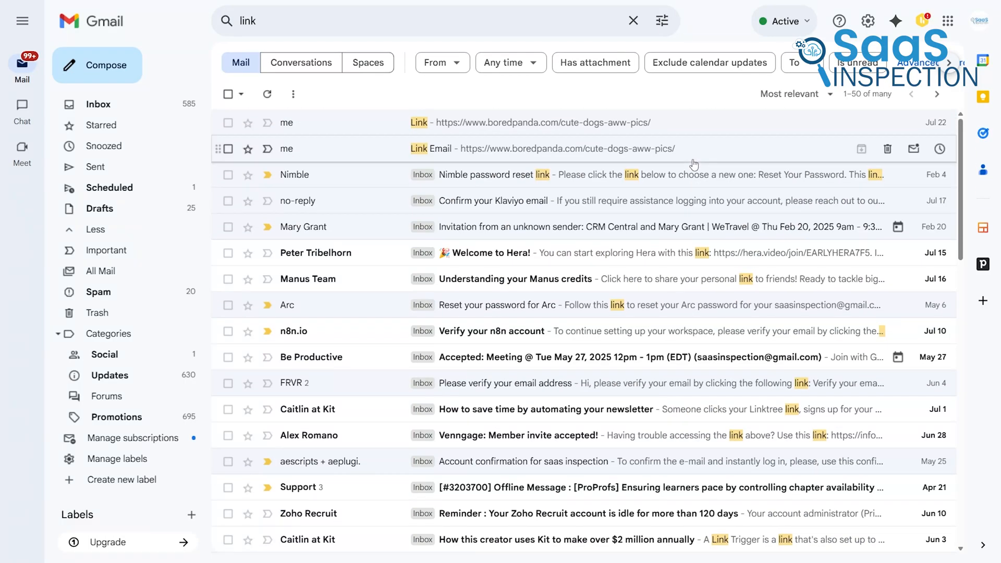
mouse_move(686, 162)
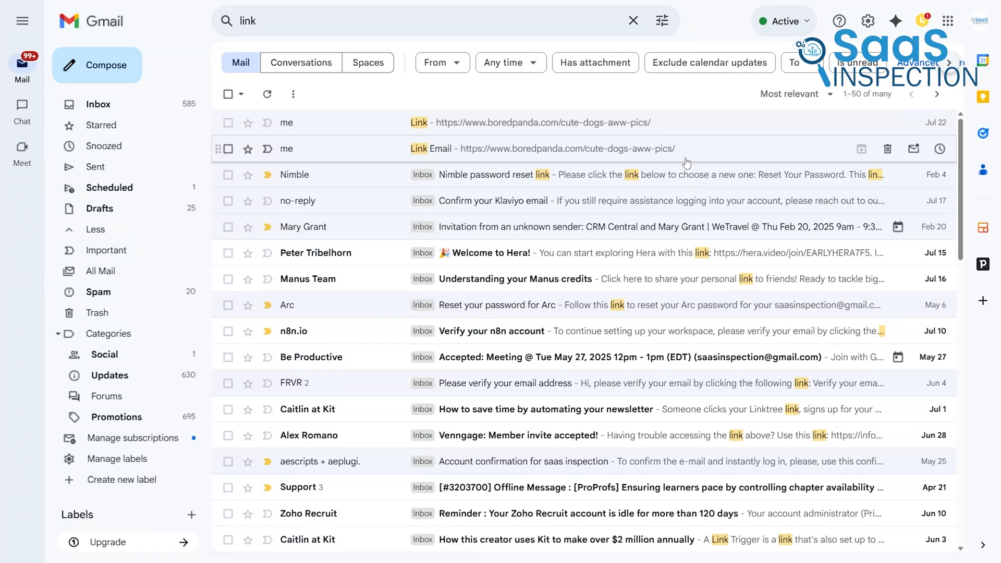
left_click(661, 20)
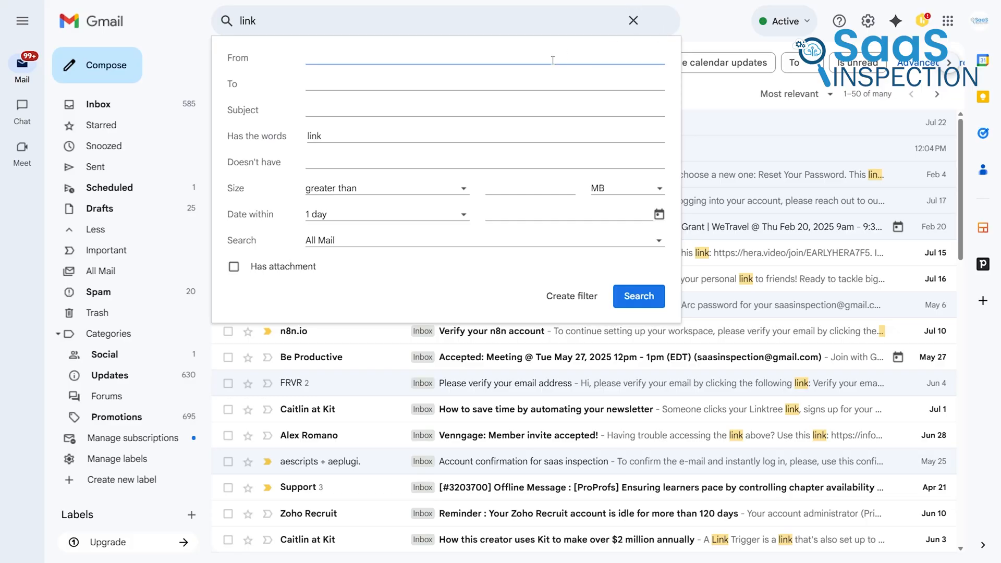
left_click(638, 296)
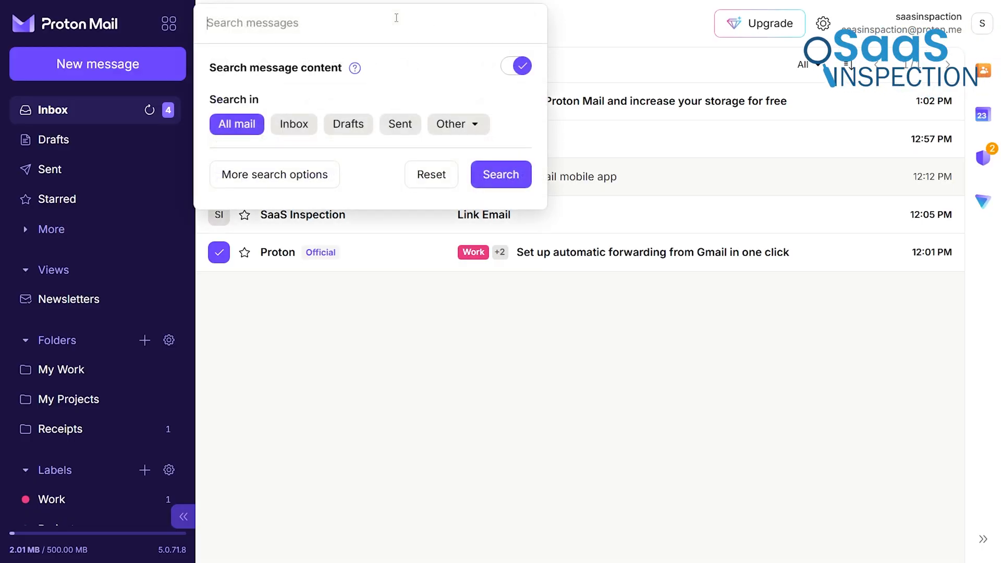
- Search Proton Mail for 'saas', then run a second search for 'link'
type("saas")
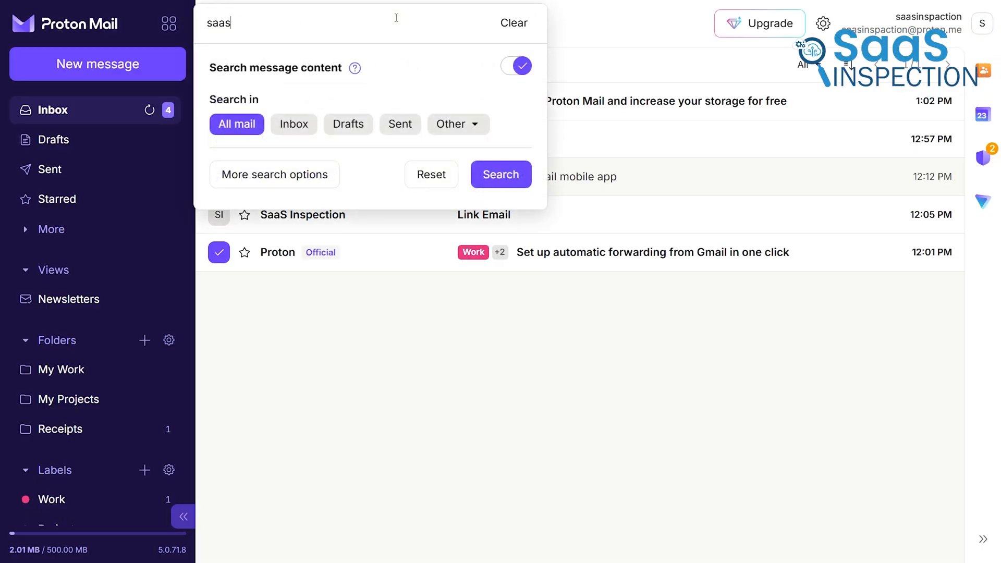
left_click(501, 174)
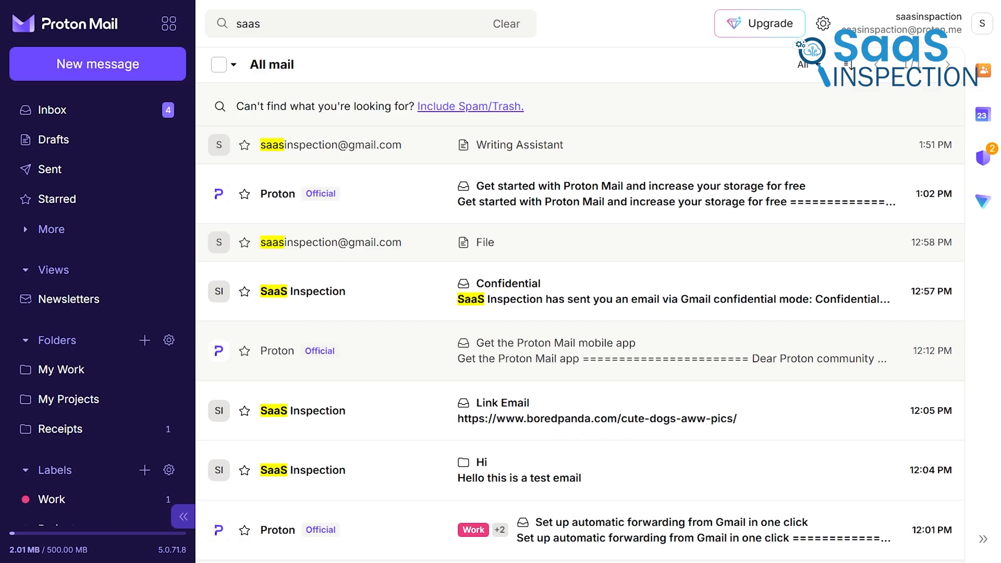
mouse_move(475, 241)
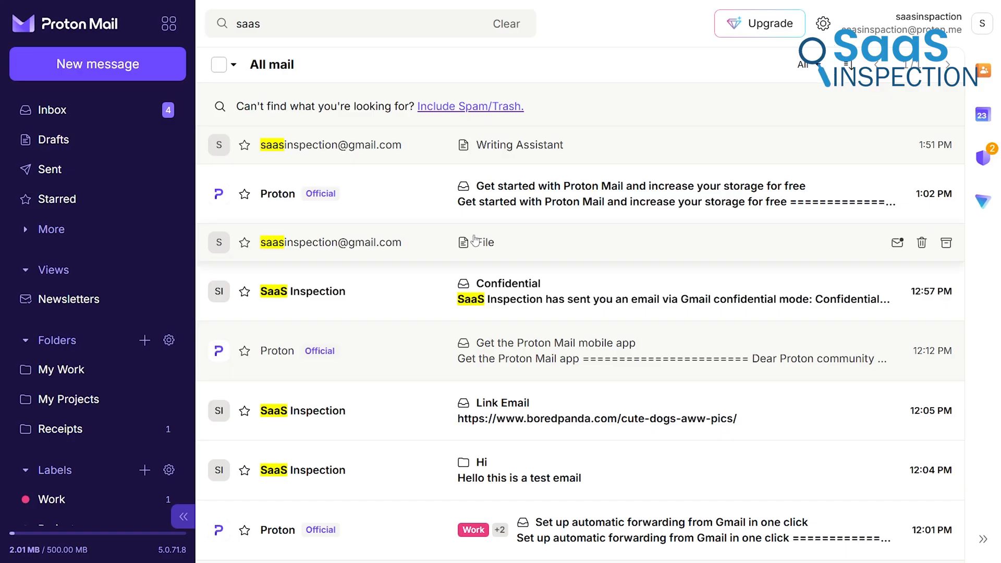
left_click(368, 24)
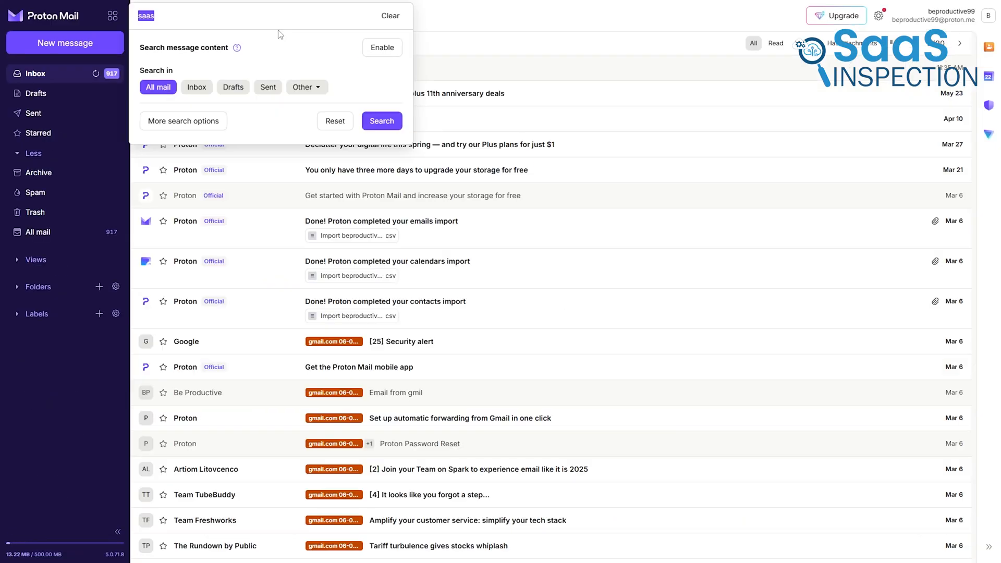
type("link")
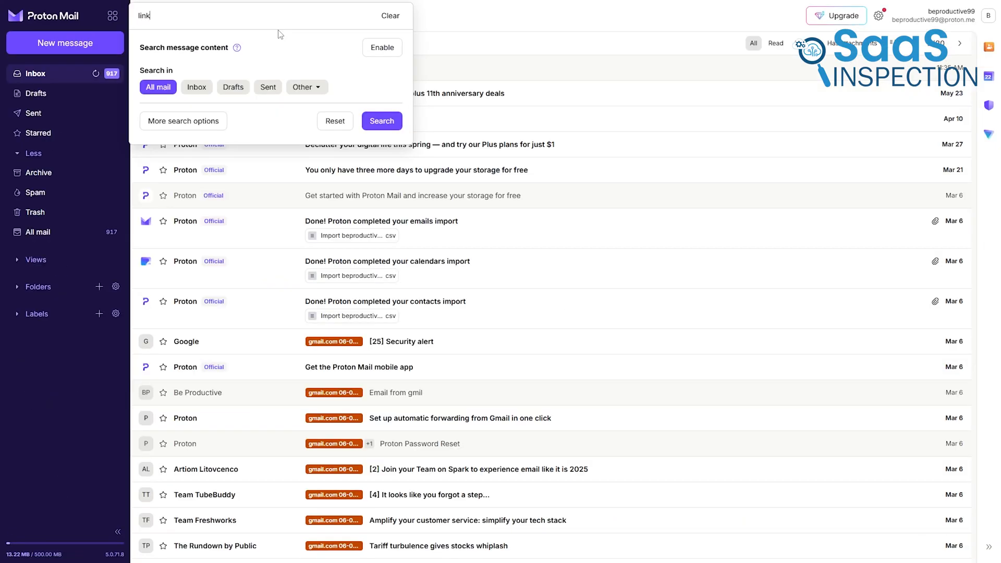
left_click(382, 120)
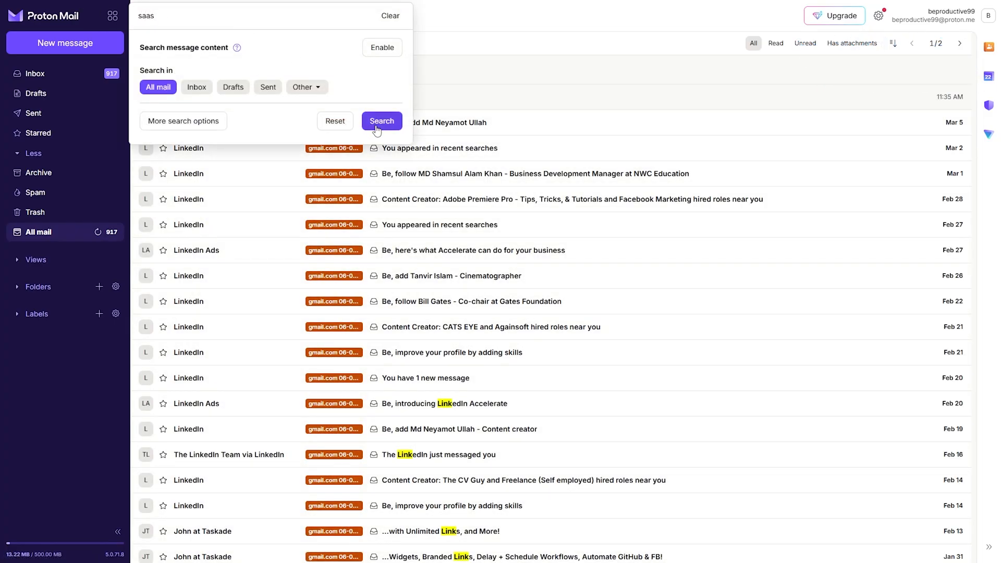
- Create a Gmail filter that marks mail from the account's own address as read
left_click(381, 120)
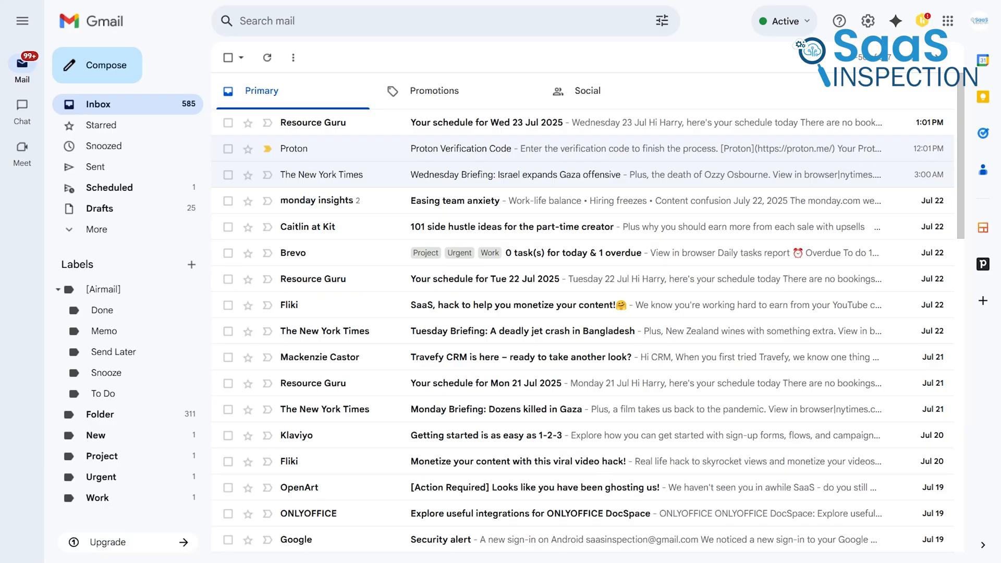
left_click(661, 21)
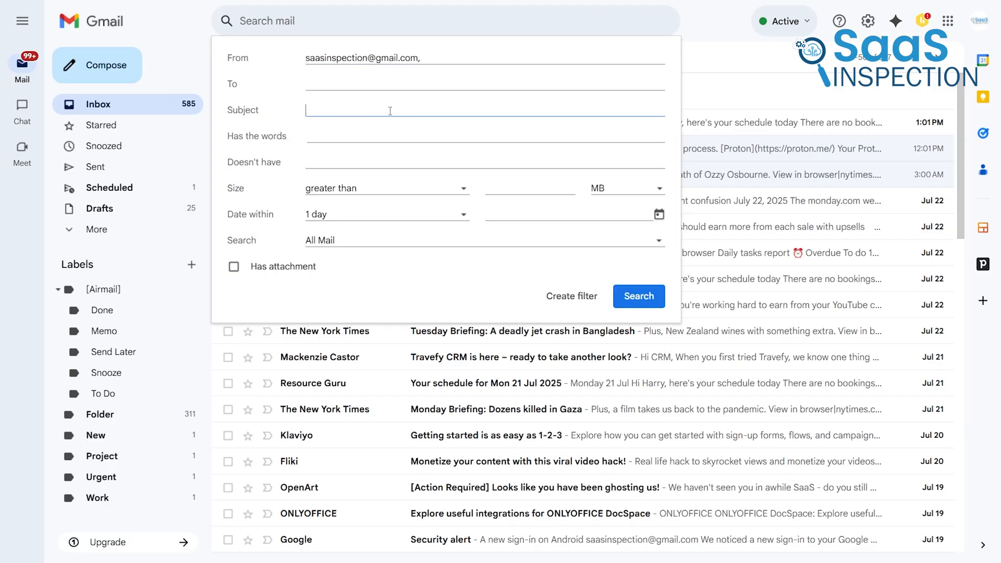
left_click(572, 296)
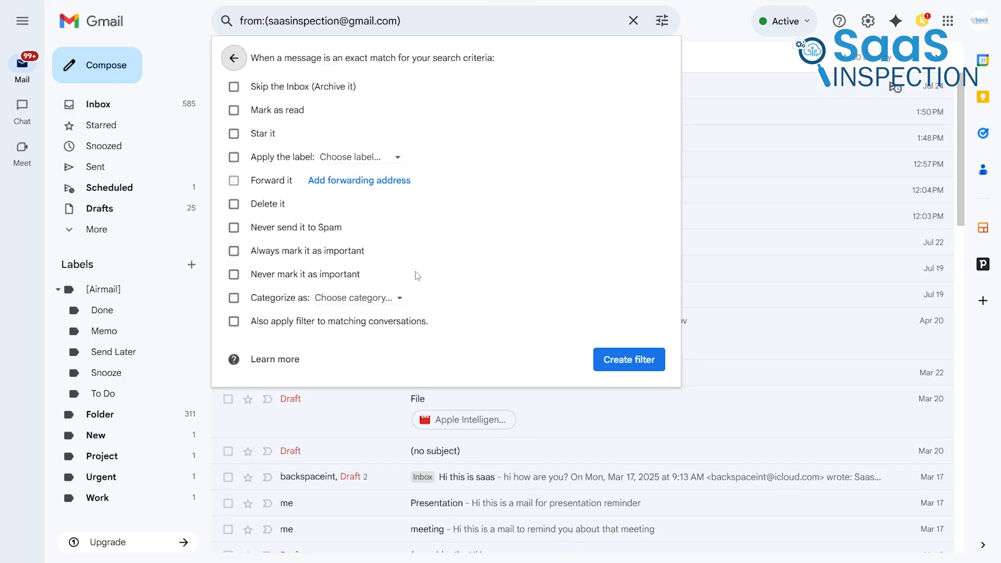
left_click(234, 110)
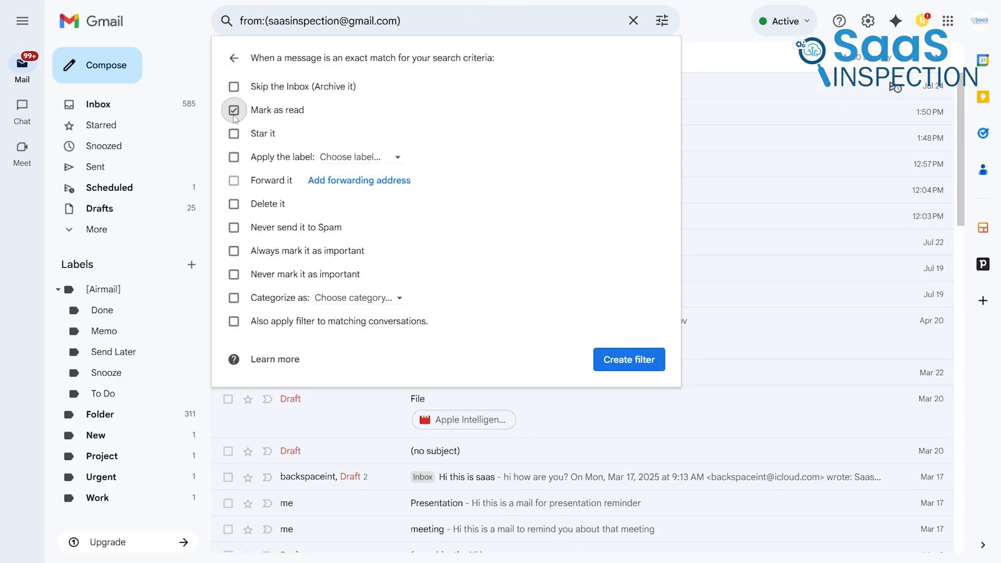
left_click(629, 359)
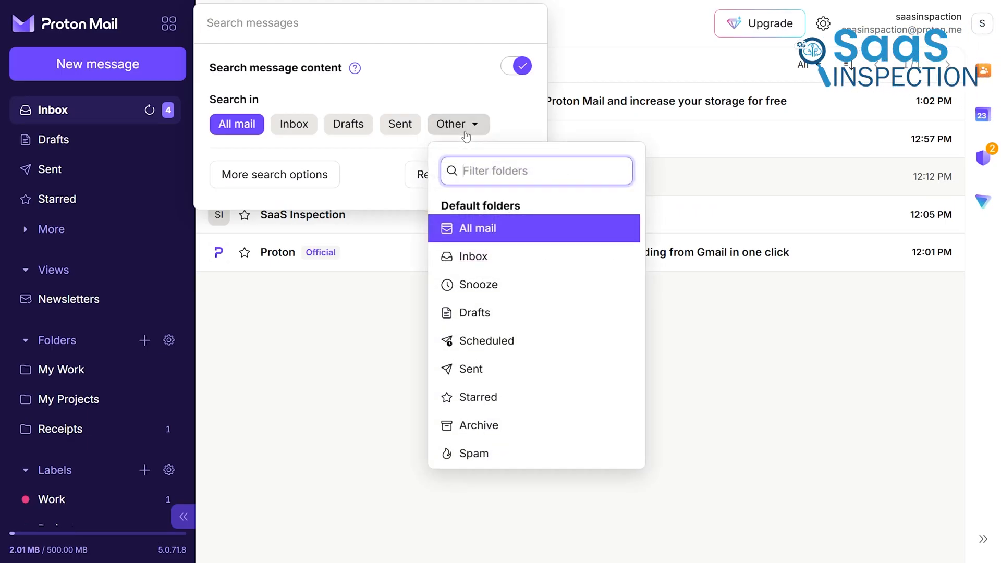
- Limit Proton Mail's extended search options to the Drafts folder
left_click(274, 174)
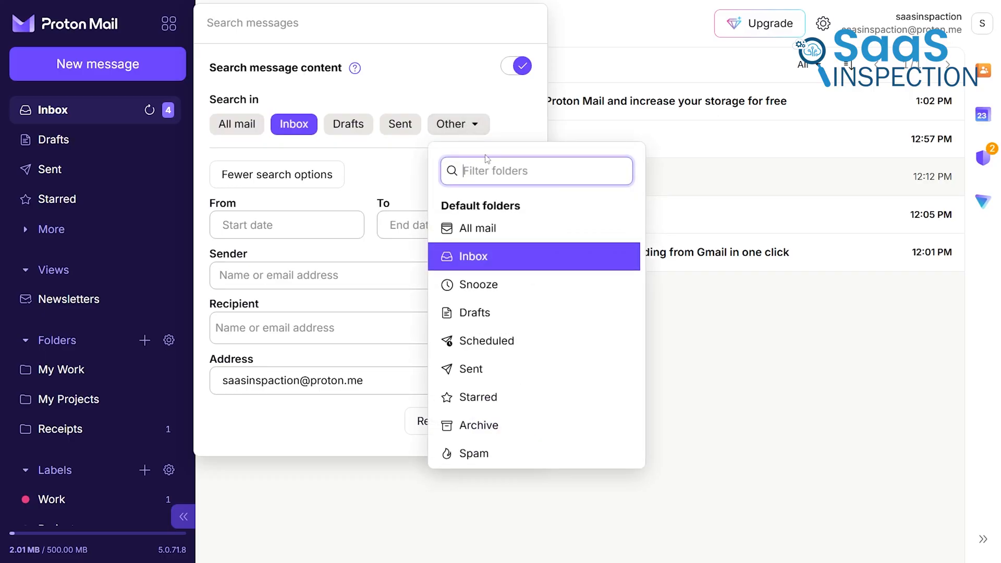
mouse_move(670, 505)
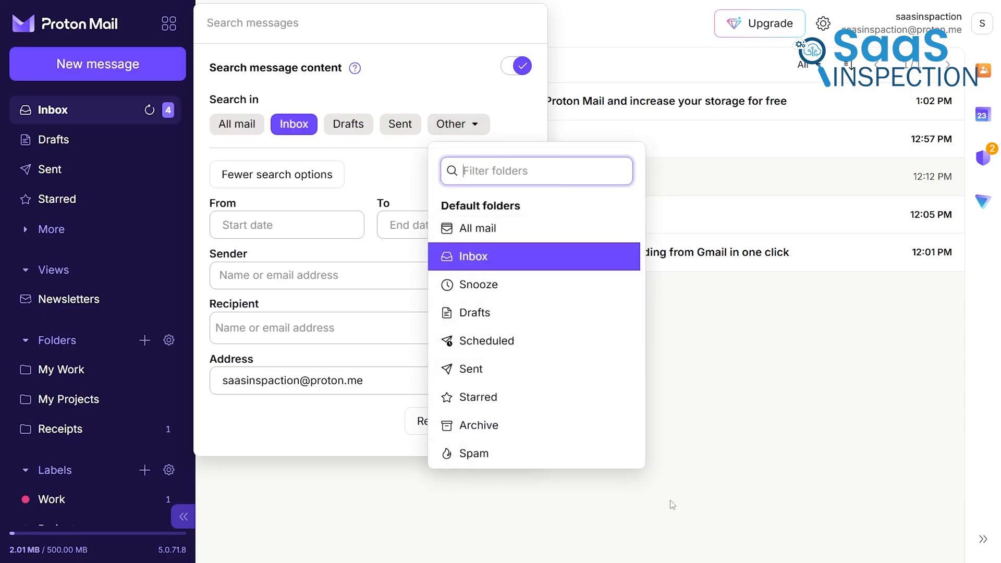
left_click(347, 124)
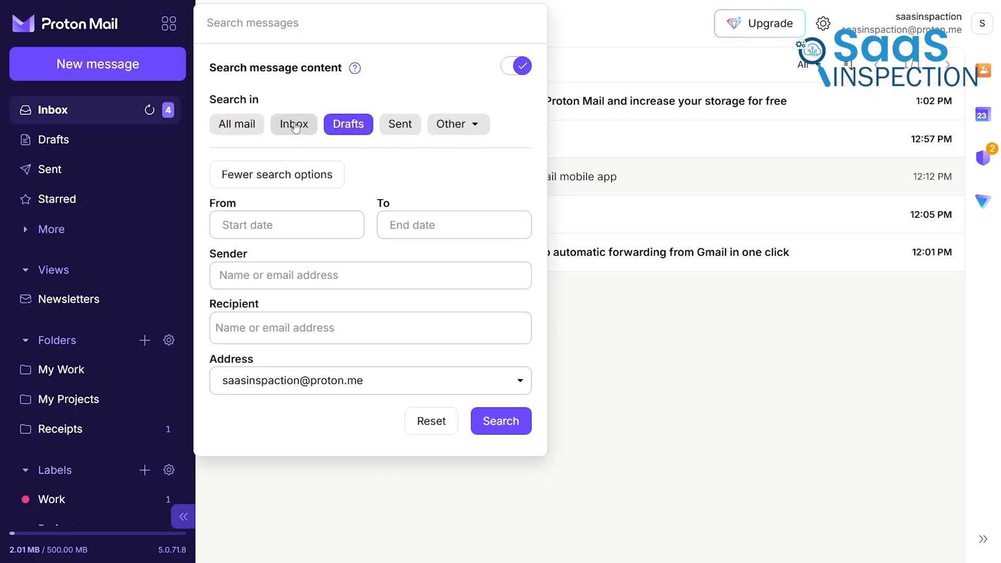
left_click(293, 124)
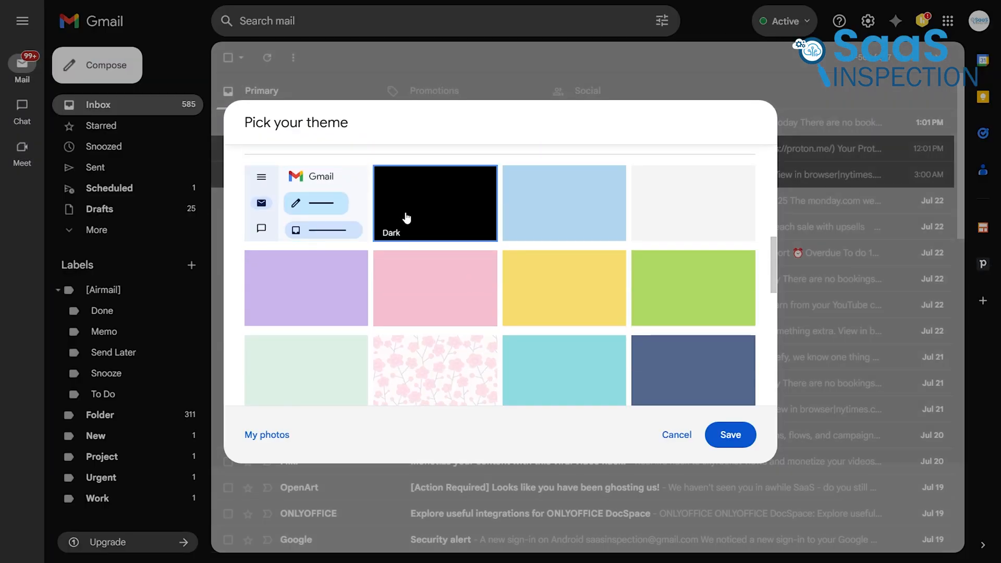
- Apply Gmail's Dark theme and browse the Gmail-compatible Workspace Marketplace add-ons
left_click(316, 203)
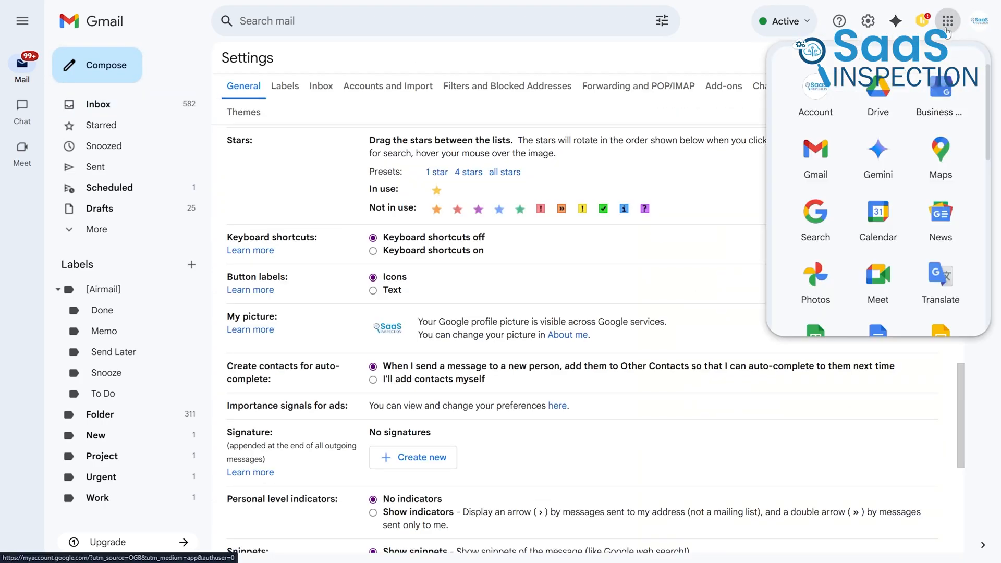
scroll("down", 3)
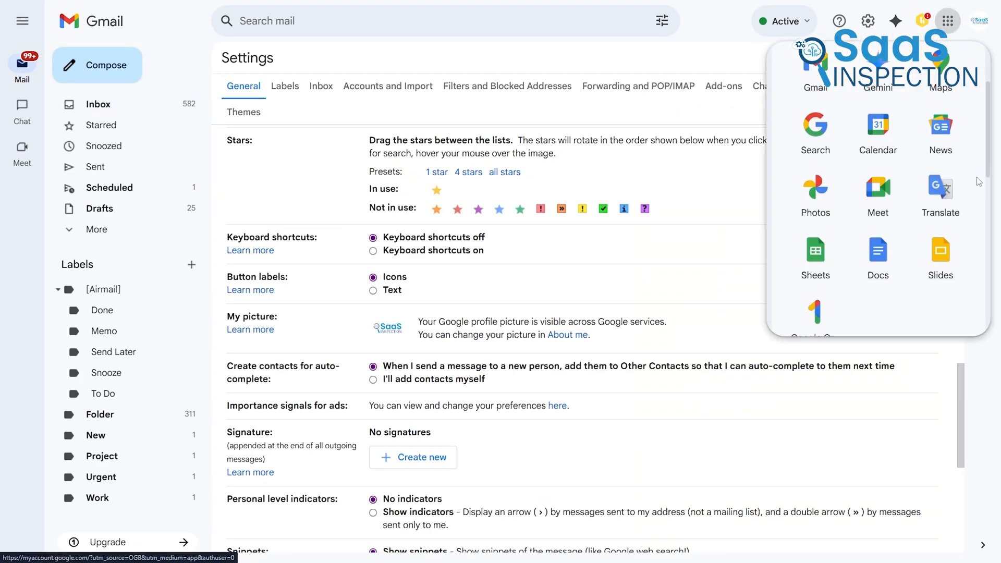
scroll("down", 3)
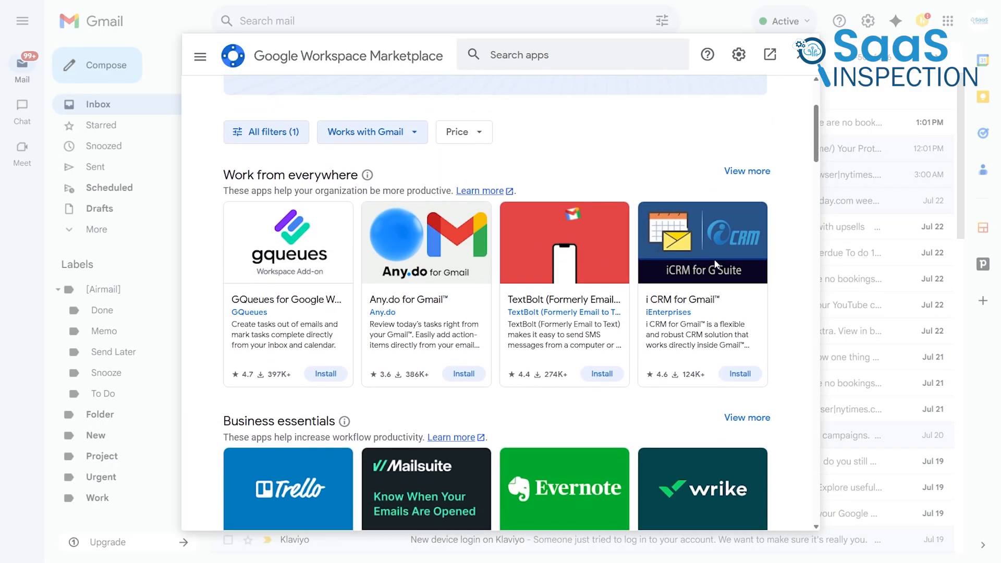
scroll("down", 3)
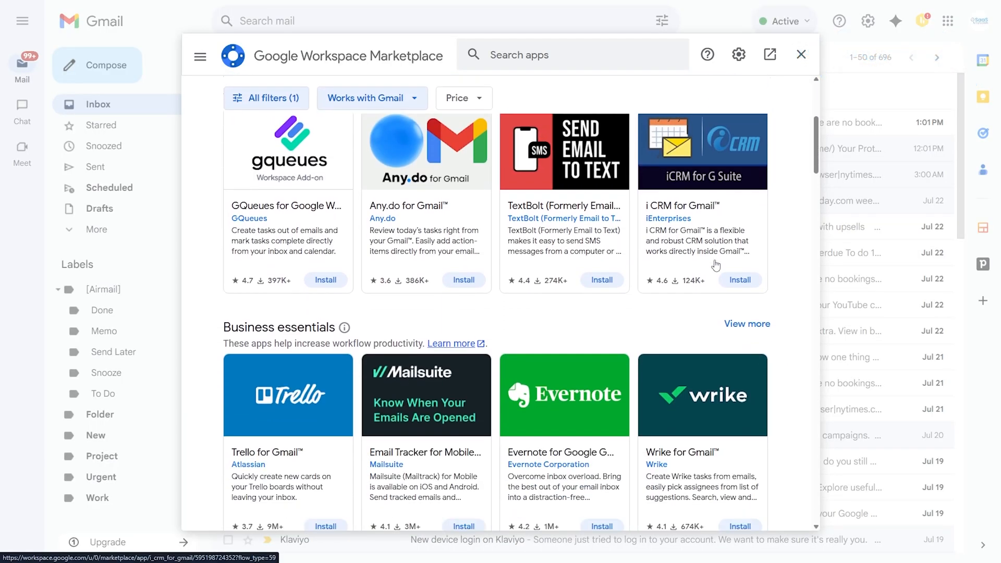
scroll("down", 3)
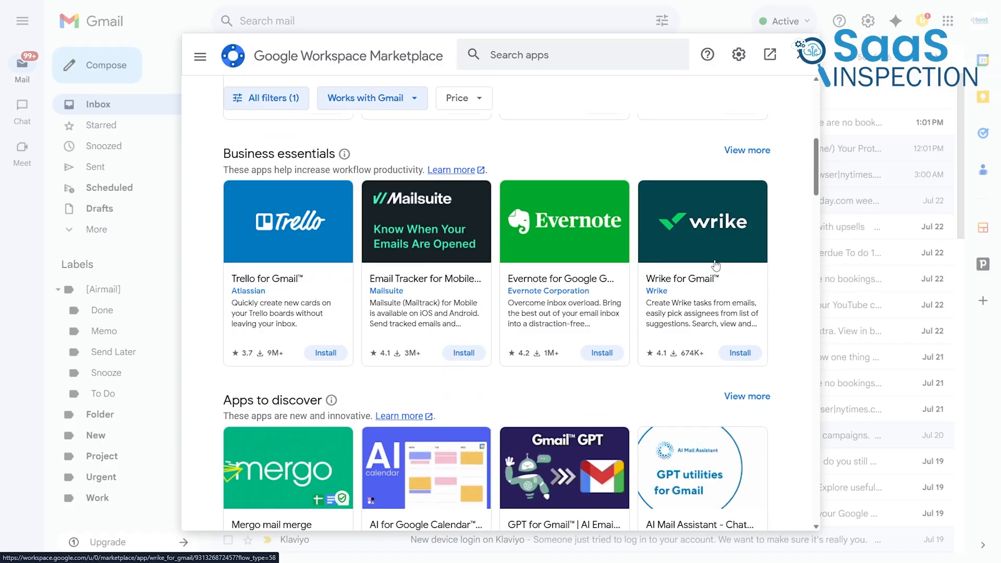
scroll("down", 3)
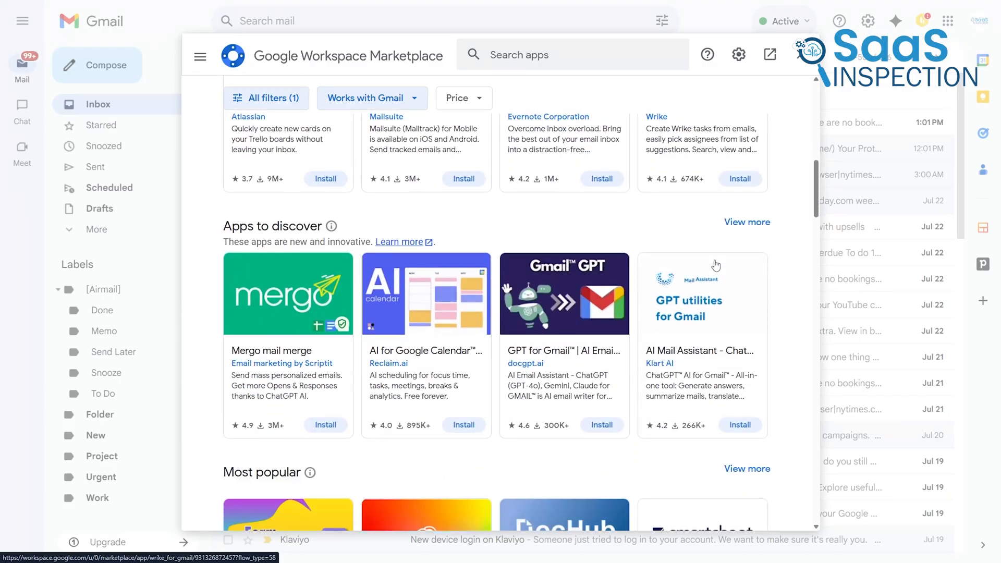
scroll("down", 3)
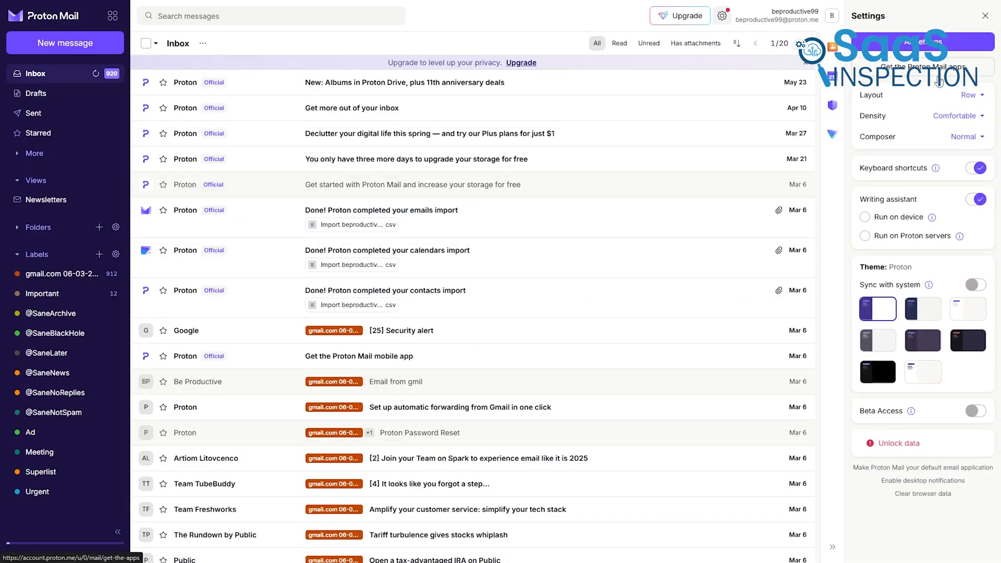
- Apply the first Proton theme with Compact density, change the layout, and view pricing plans
left_click(877, 309)
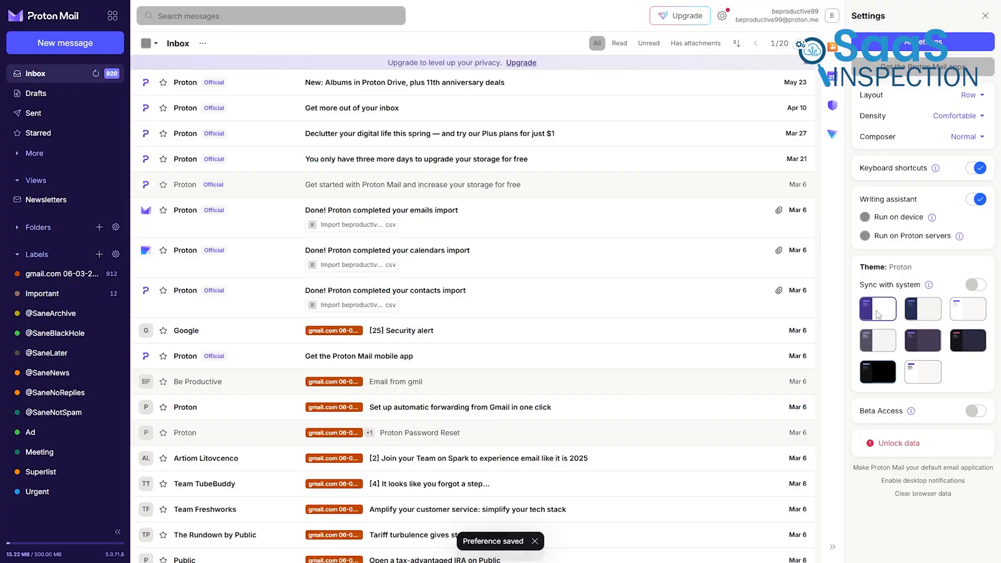
left_click(955, 116)
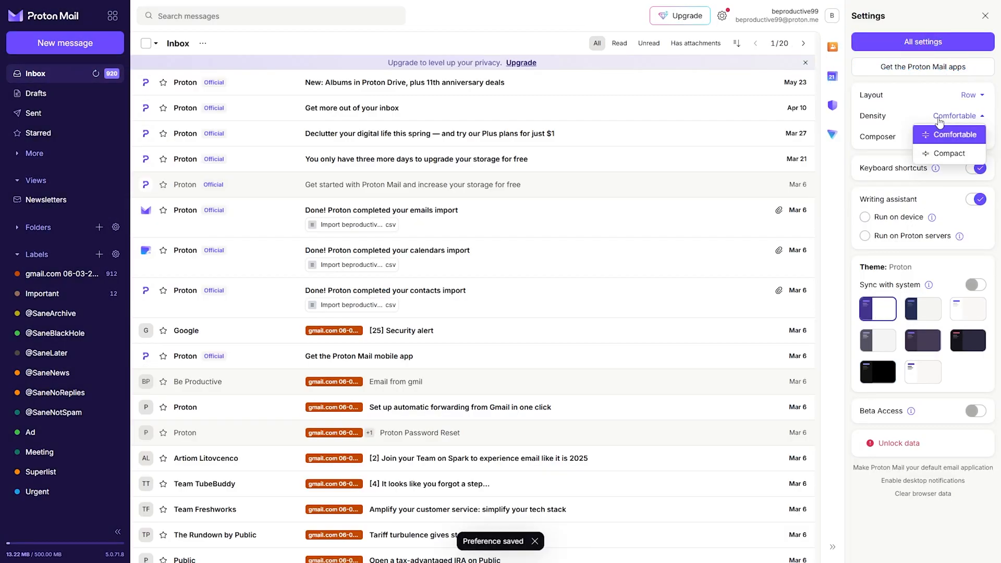
left_click(949, 153)
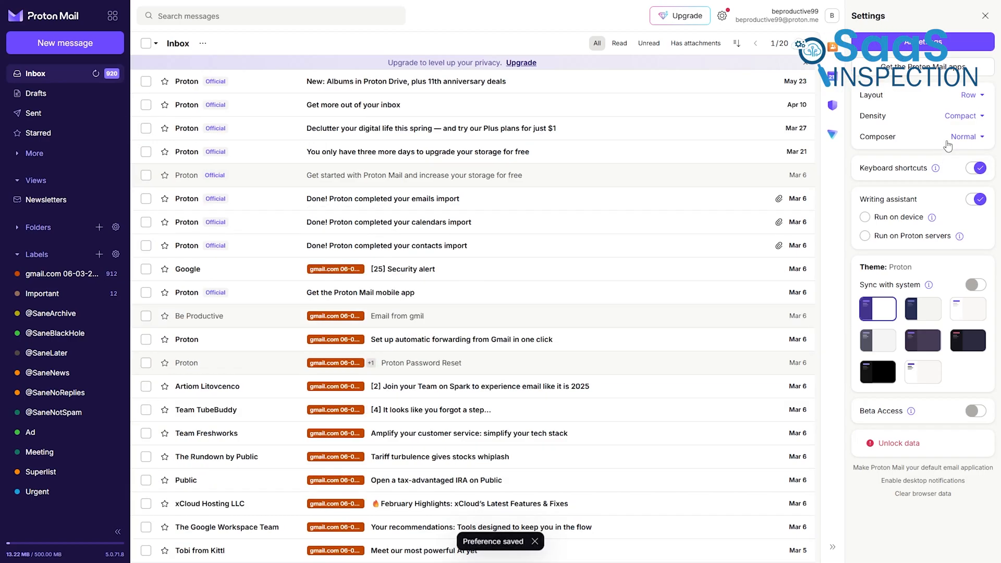
left_click(967, 94)
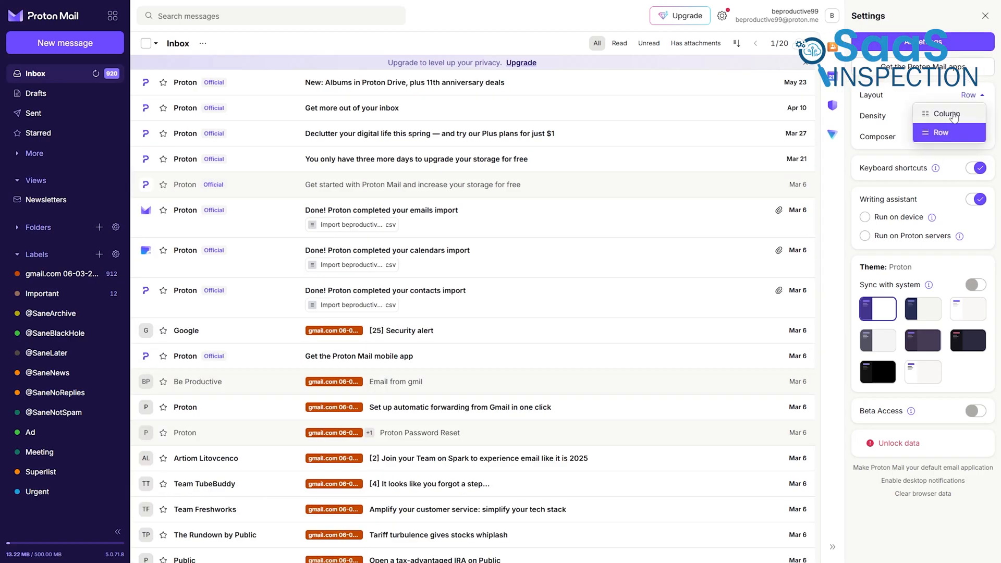
left_click(937, 131)
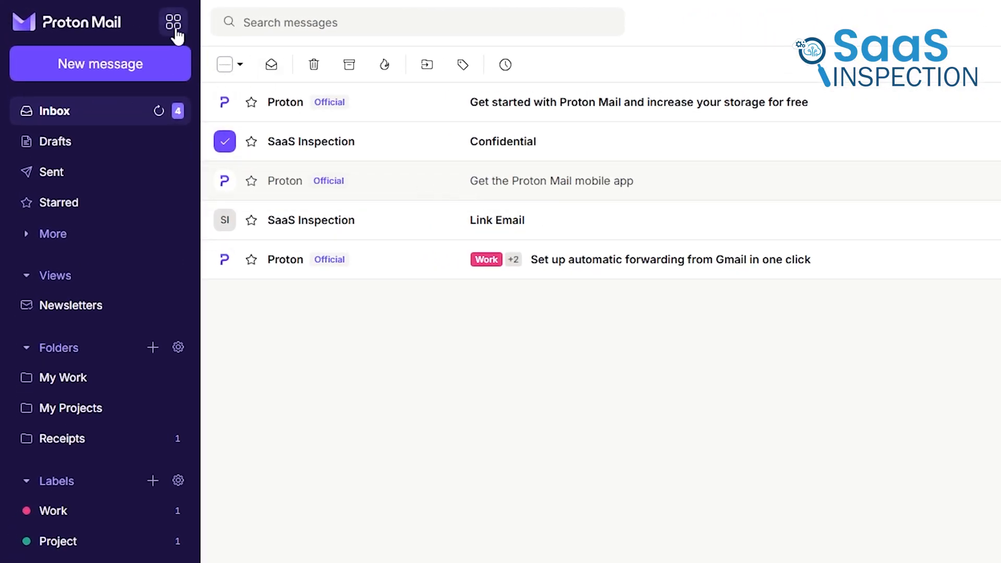
left_click(174, 23)
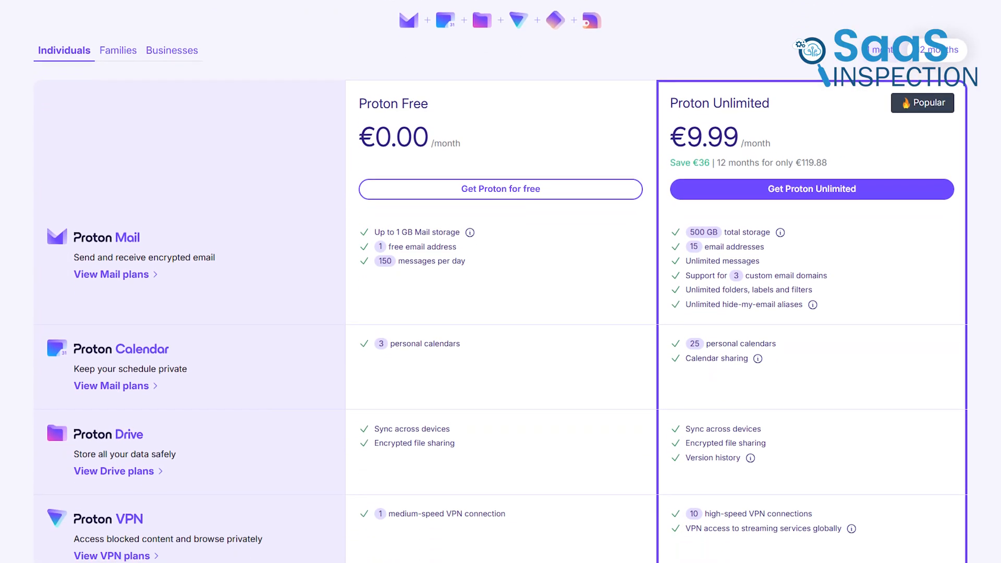
scroll("down", 3)
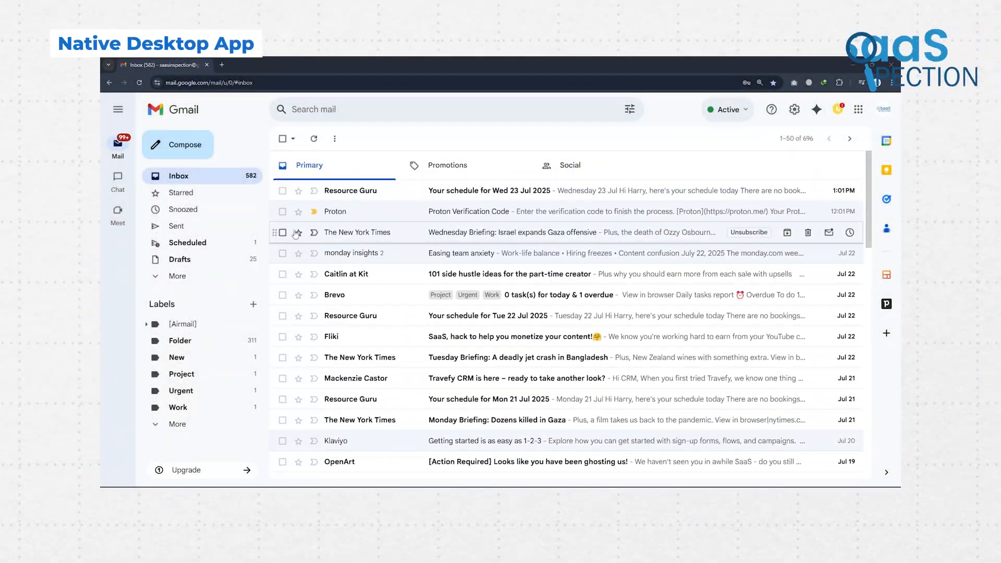
- Browse Gmail's Starred, Snoozed, Sent and Scheduled folders
left_click(181, 192)
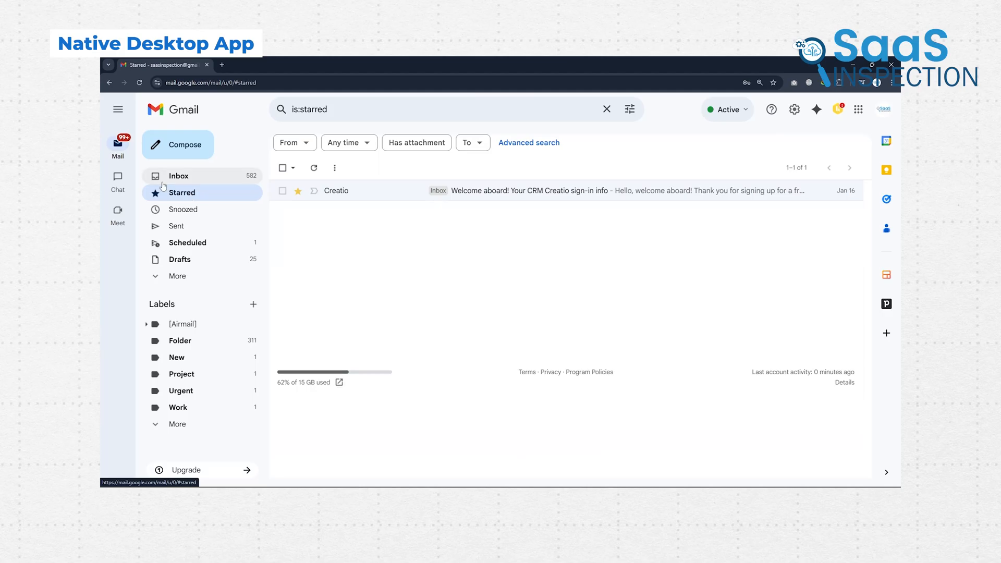
left_click(183, 208)
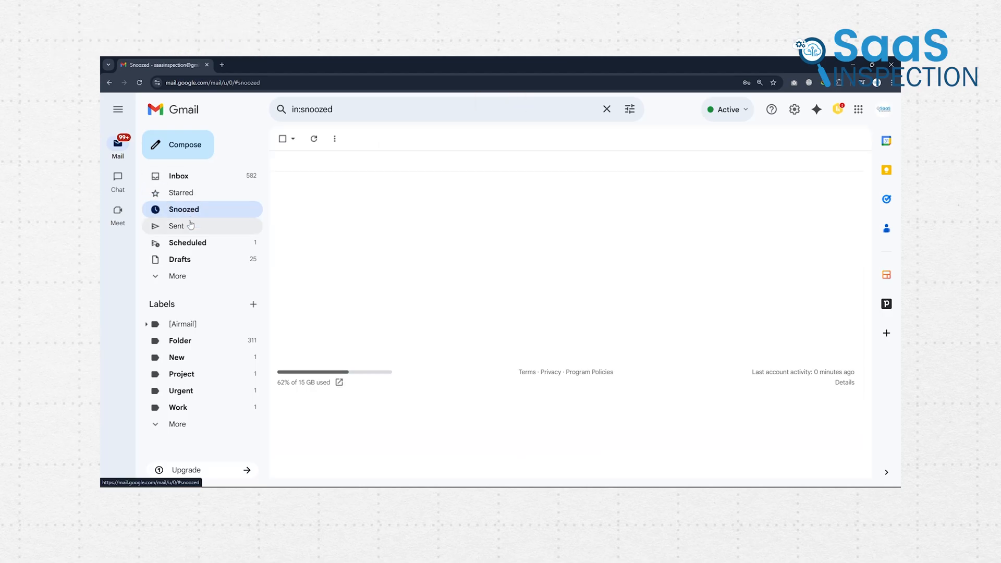
left_click(177, 226)
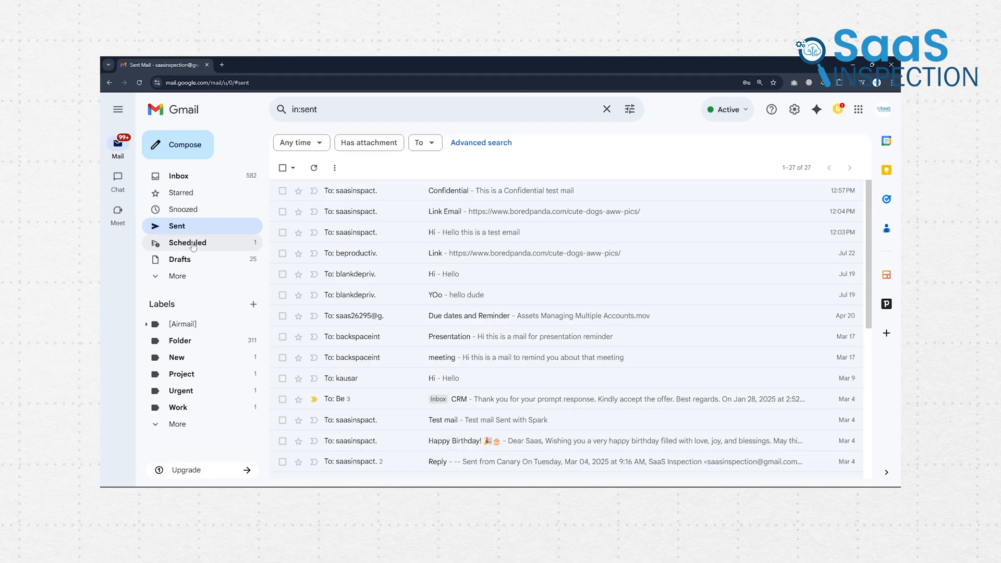
scroll("down", 3)
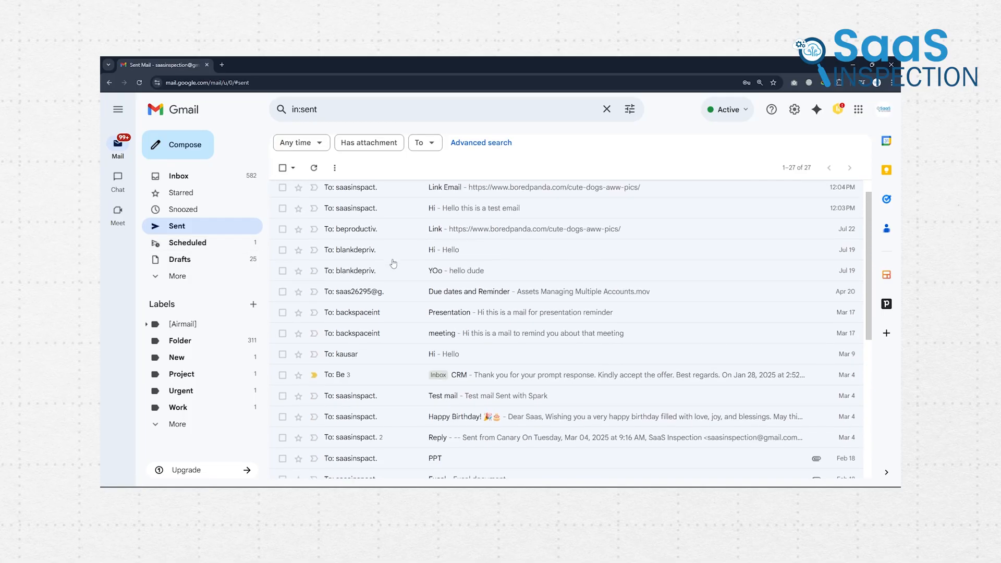
left_click(187, 242)
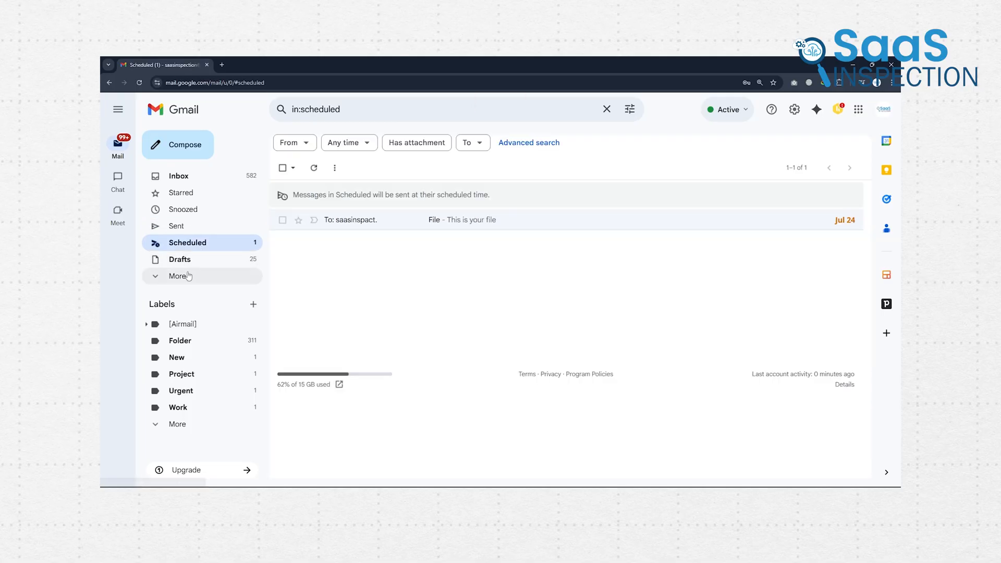
left_click(180, 259)
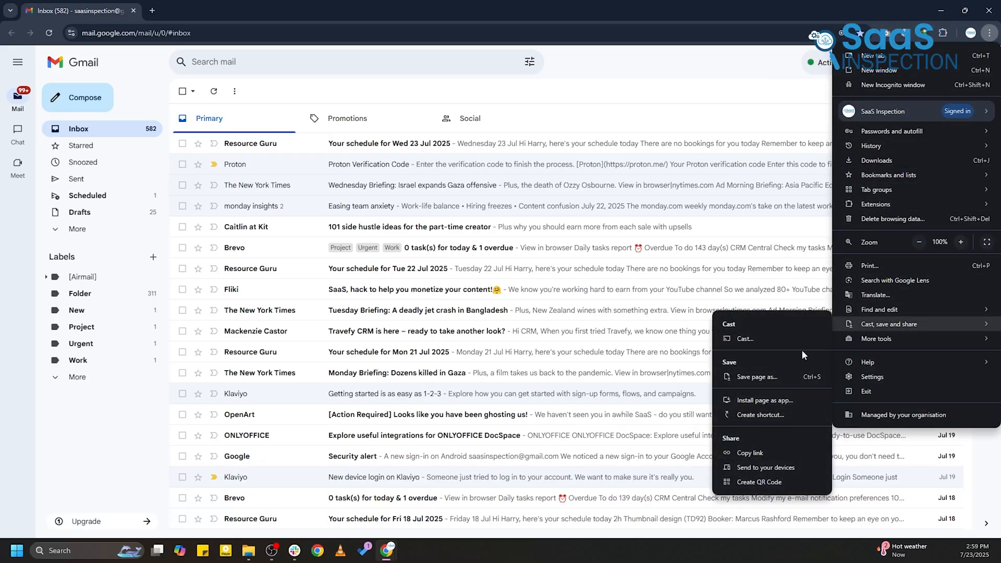
- Install Gmail as a desktop app and launch it from its shortcut
left_click(764, 400)
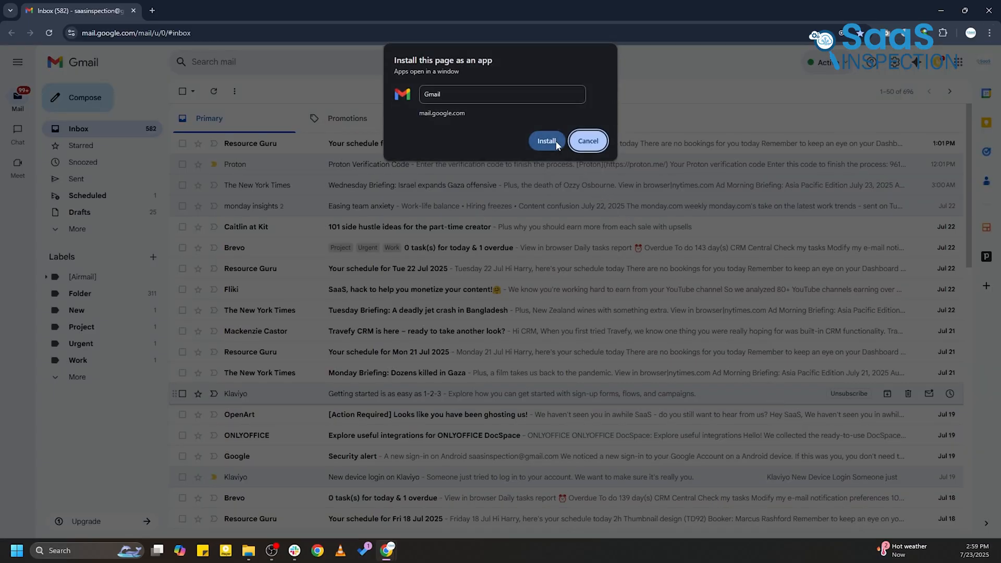
left_click(546, 141)
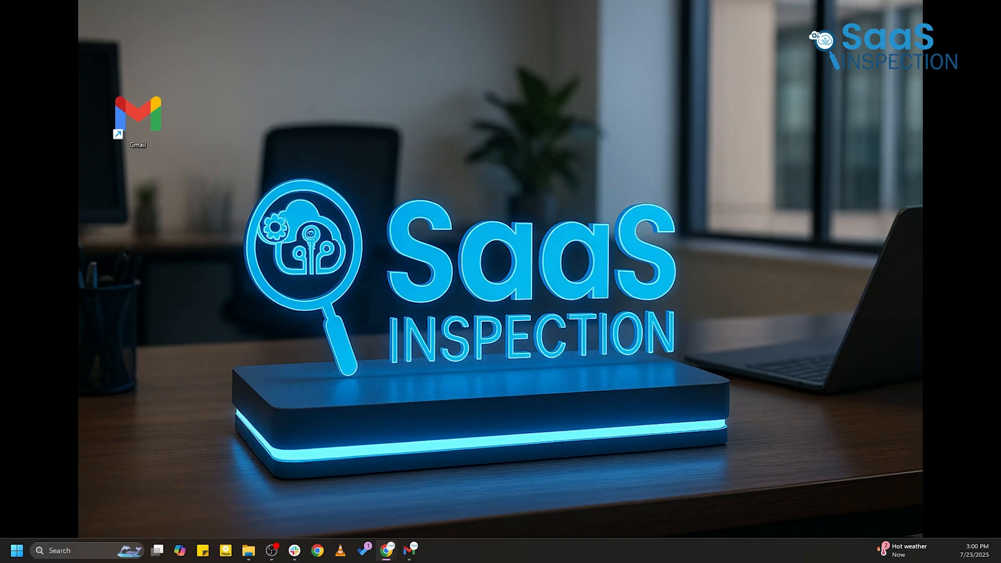
double_click(137, 113)
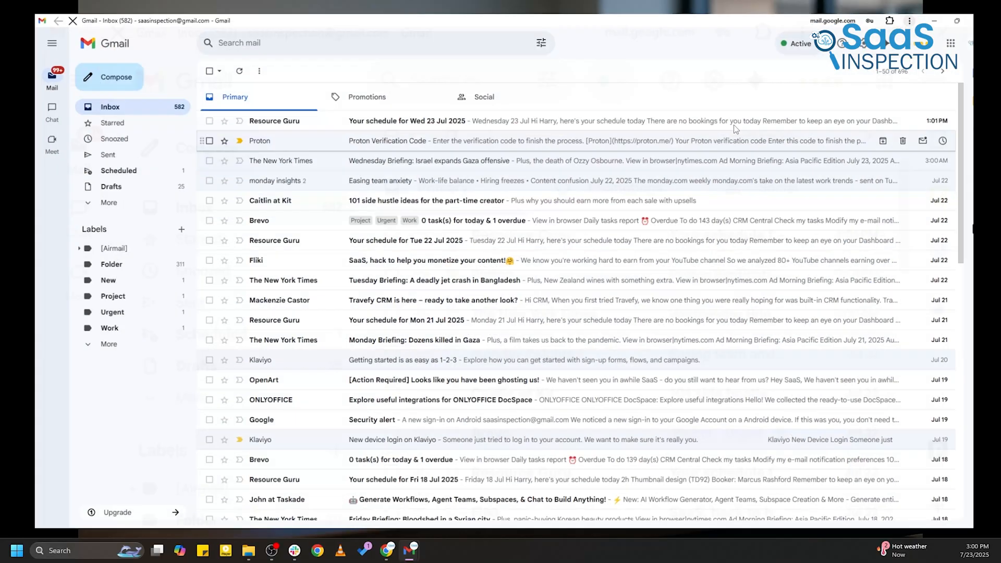
scroll("down", 3)
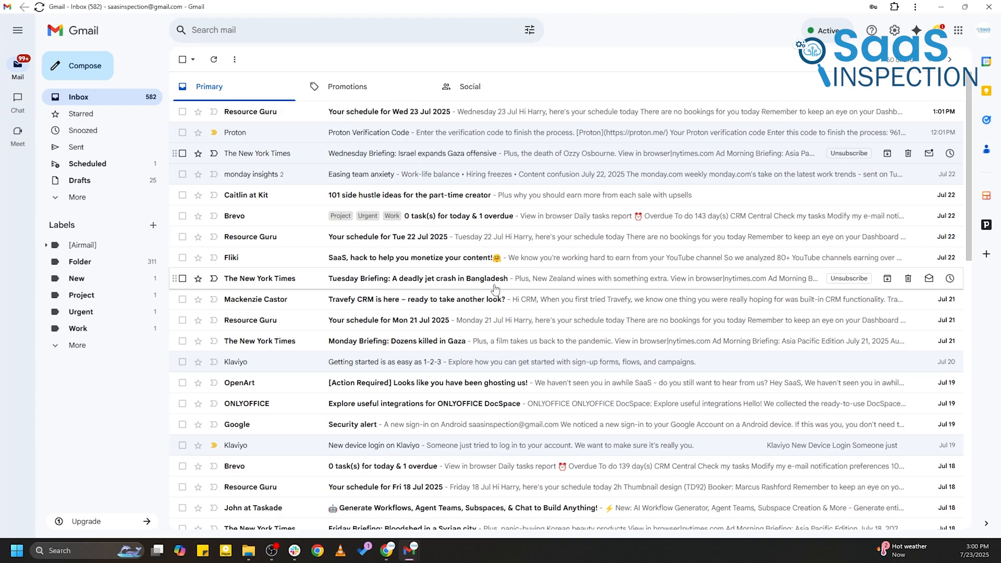
mouse_move(914, 7)
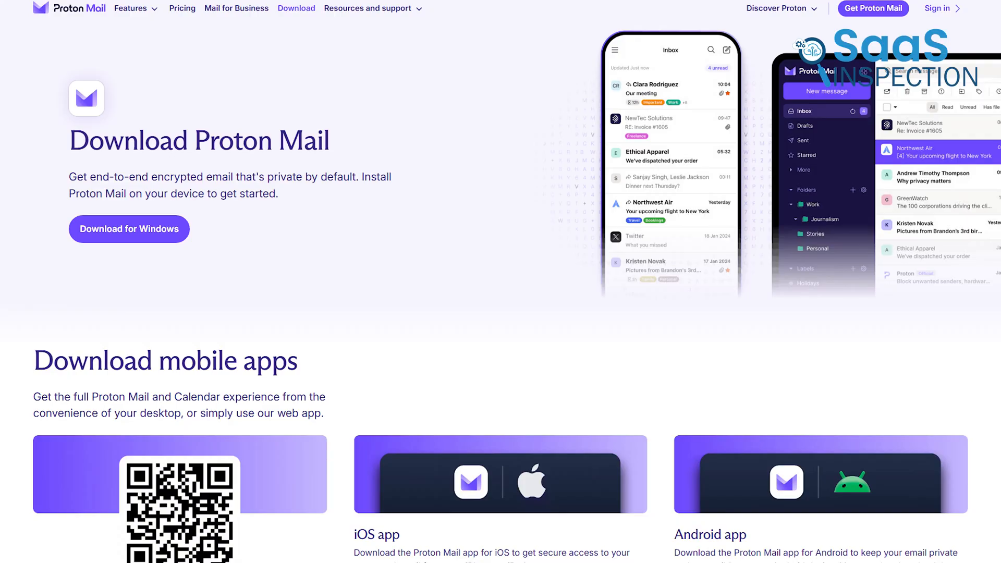
- Scroll the Proton Mail download page to the desktop apps for macOS, Windows, Linux, web and Bridge
scroll("down", 3)
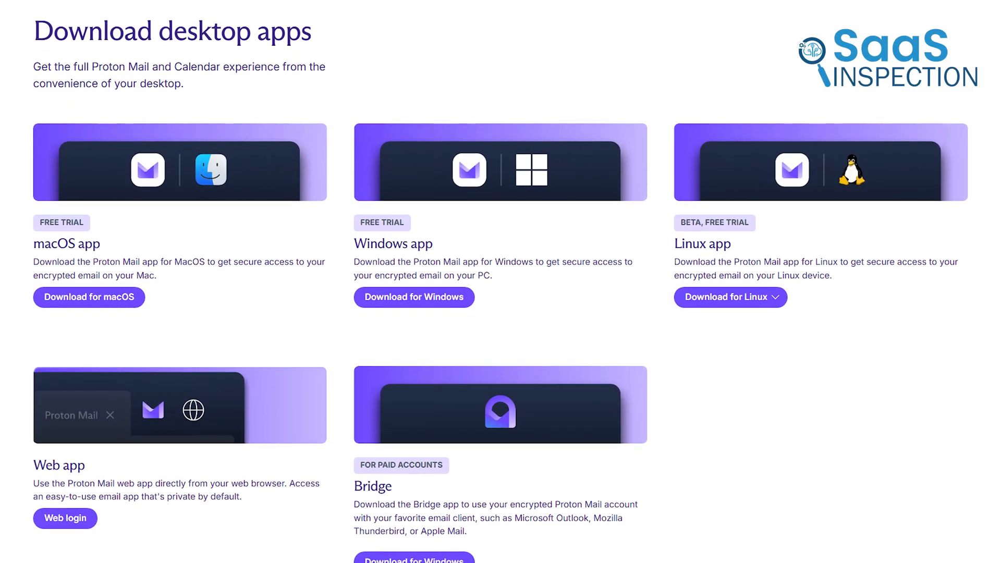
scroll("down", 3)
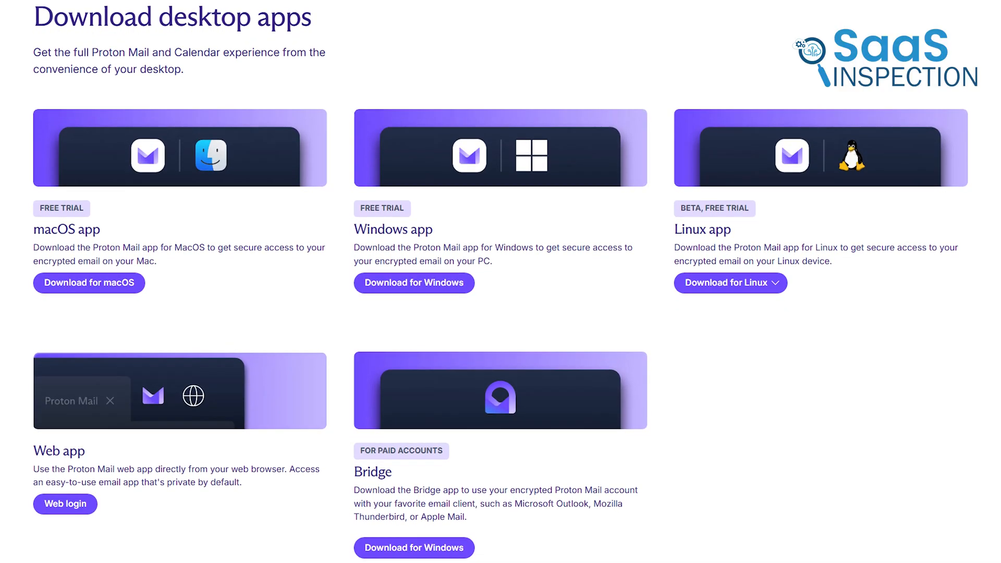
scroll("down", 3)
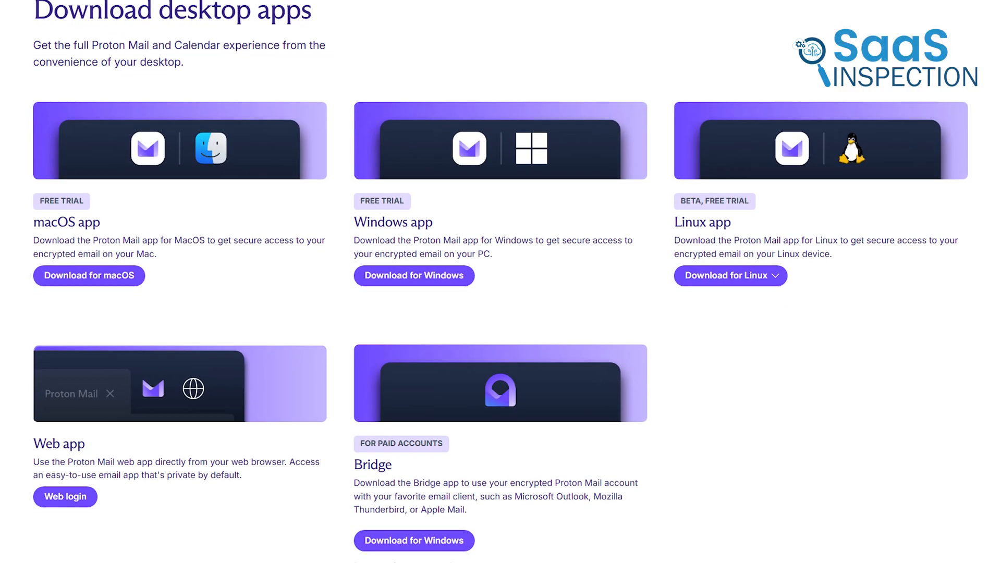